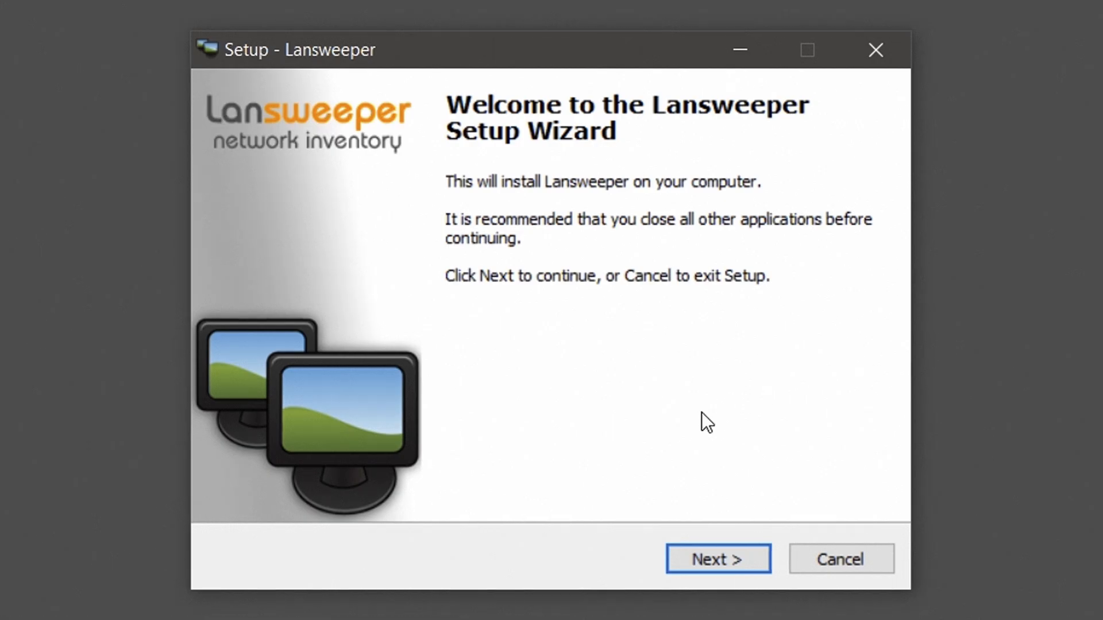
# Pass the Lansweeper Setup welcome page and accept the license agreement
pyautogui.click(716, 559)
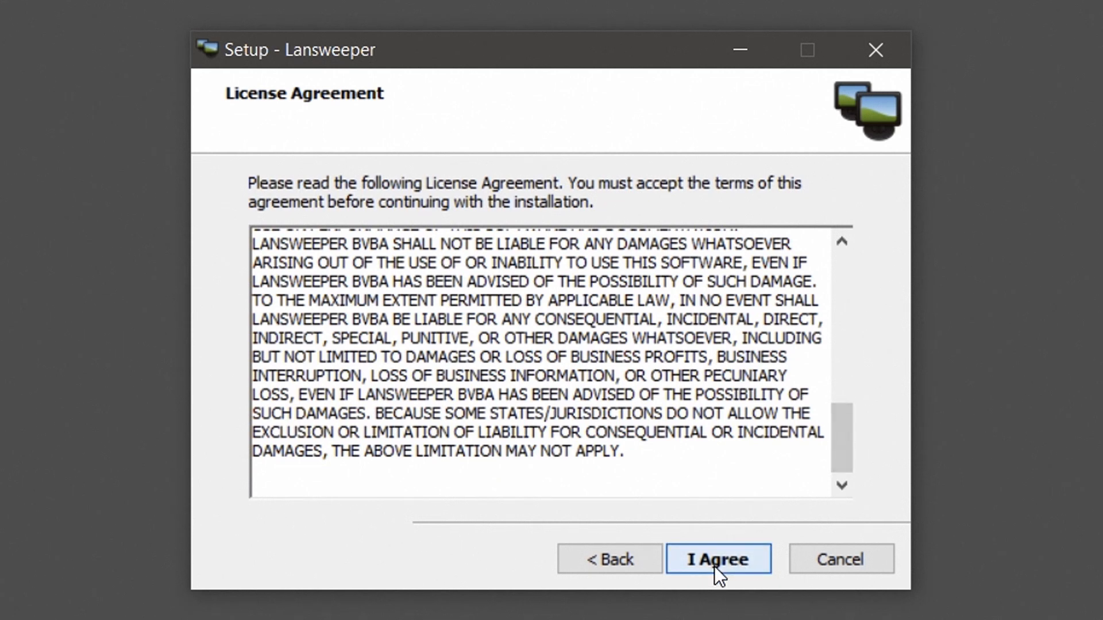
pyautogui.click(717, 558)
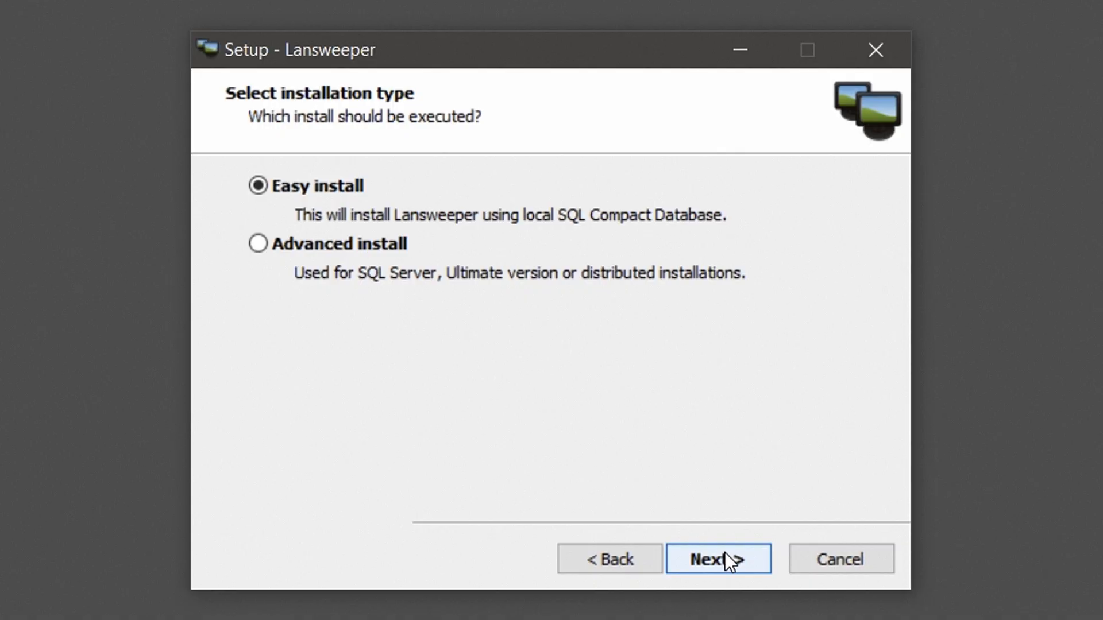
pyautogui.moveTo(368, 245)
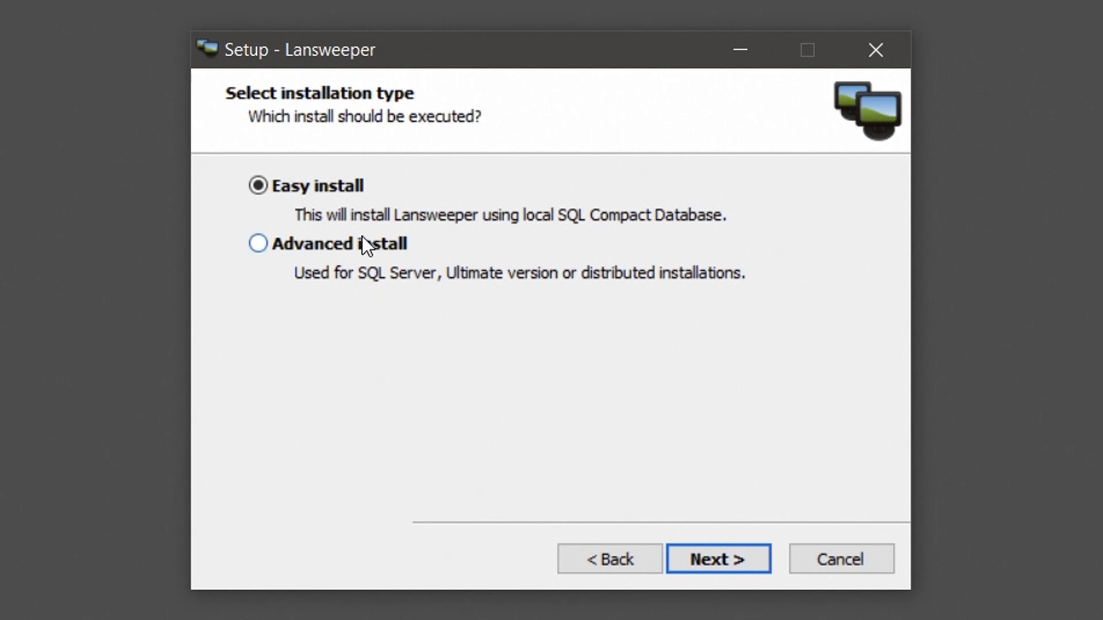
# Choose Advanced install with SQL Server as the database type, then continue
pyautogui.click(257, 244)
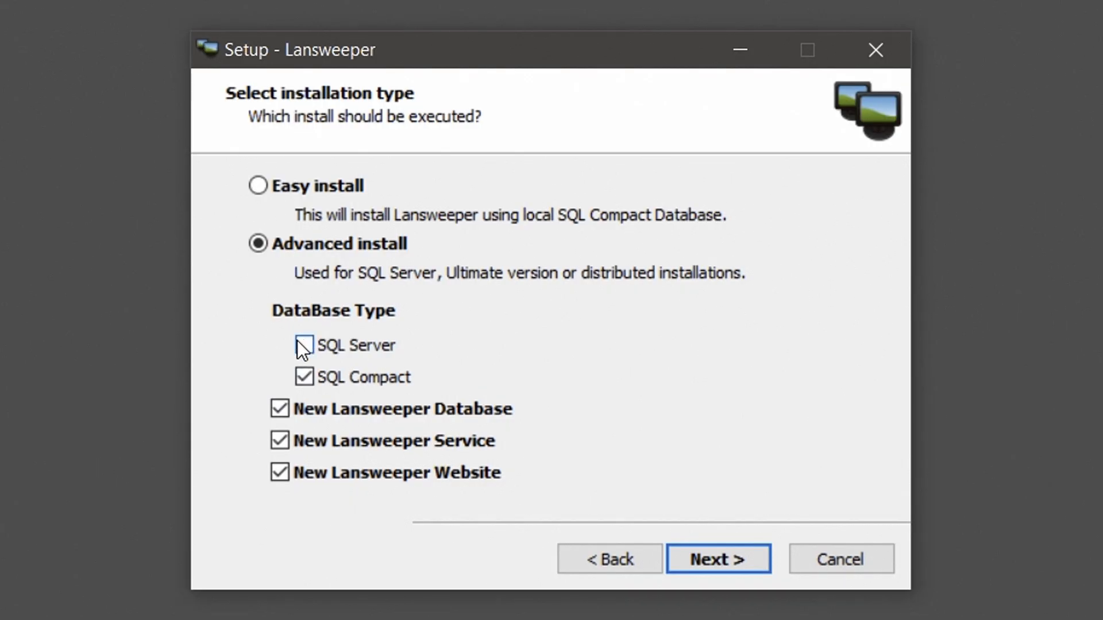
pyautogui.click(304, 345)
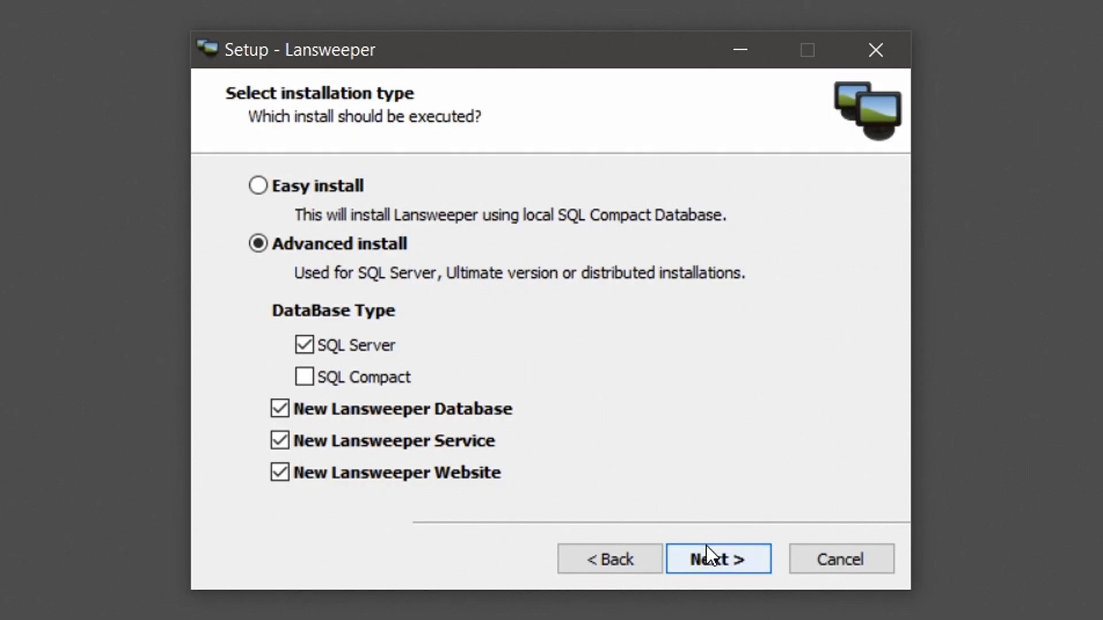
pyautogui.click(717, 559)
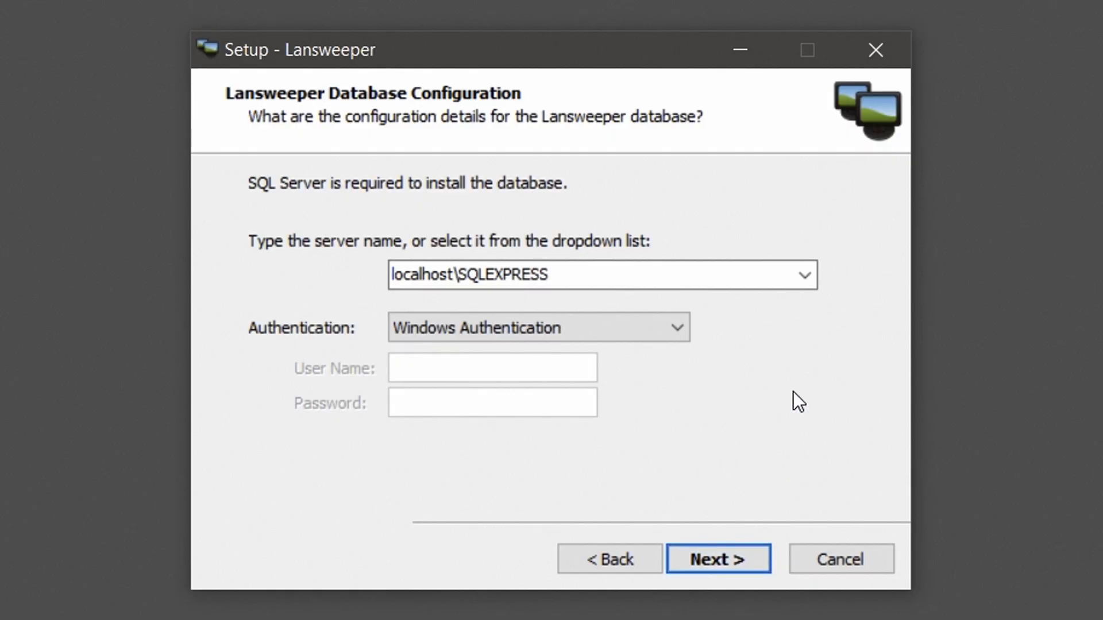
pyautogui.moveTo(712, 356)
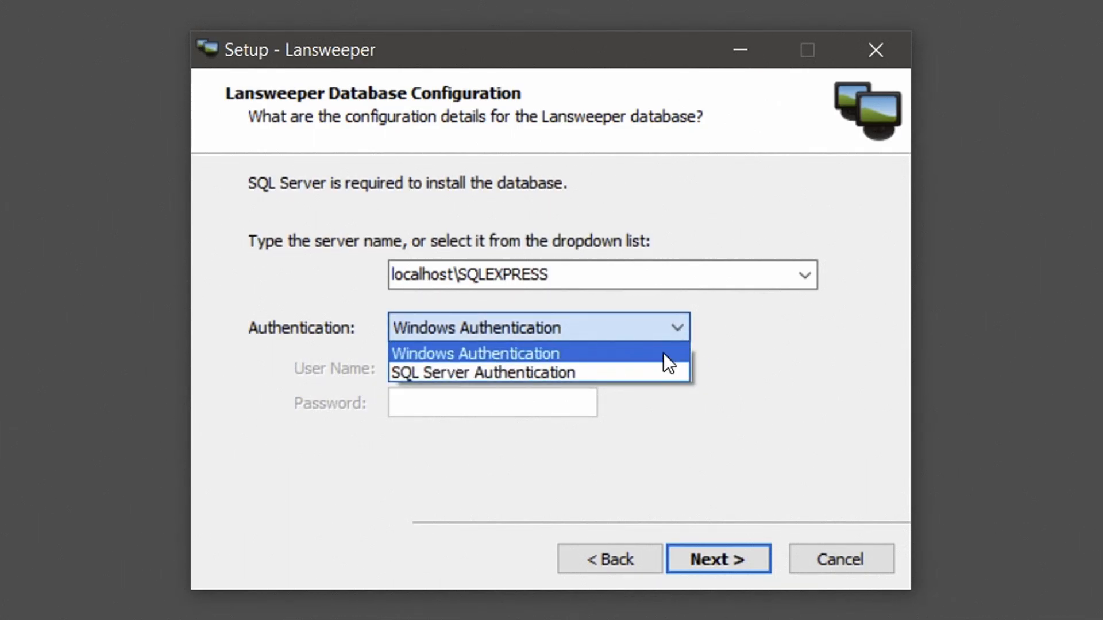
# Keep localhost\SQLEXPRESS with Windows Authentication and continue to website configuration
pyautogui.click(483, 373)
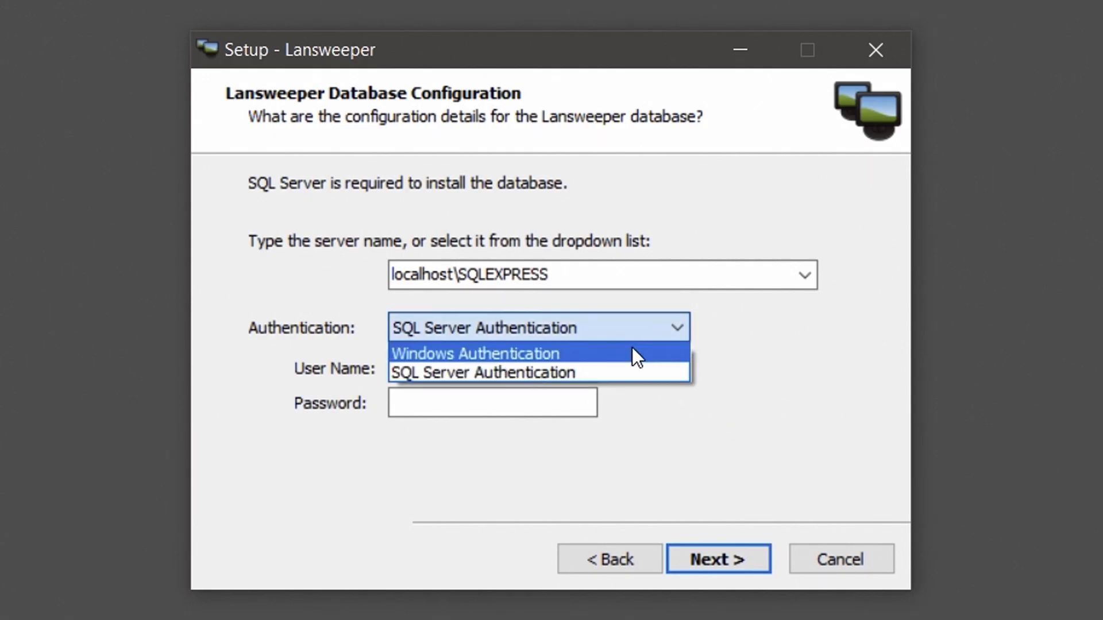
pyautogui.click(475, 354)
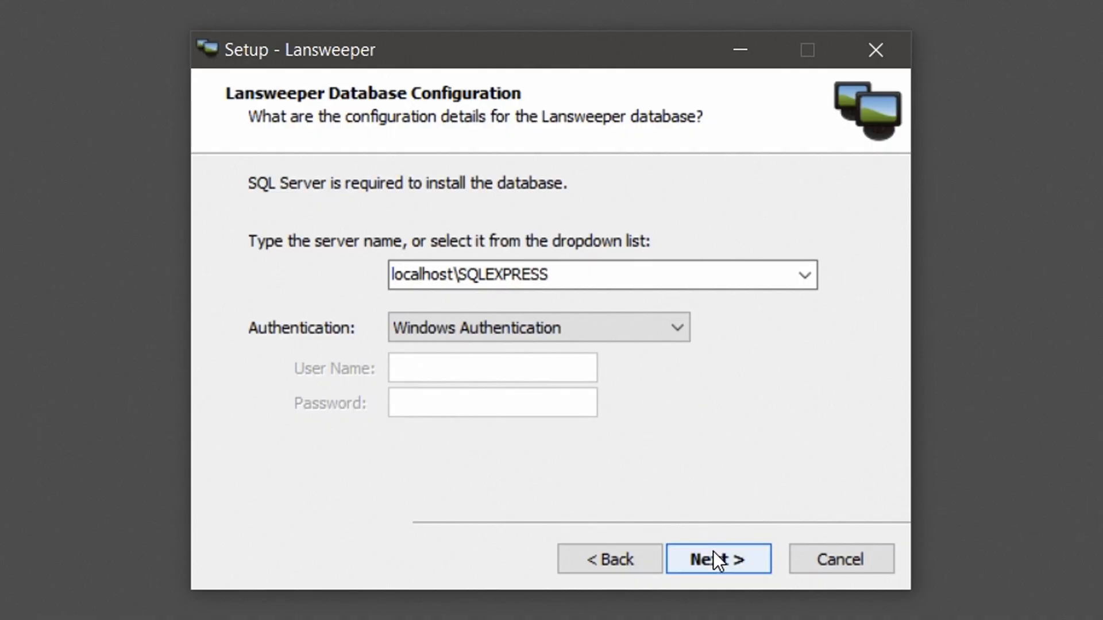
pyautogui.click(717, 559)
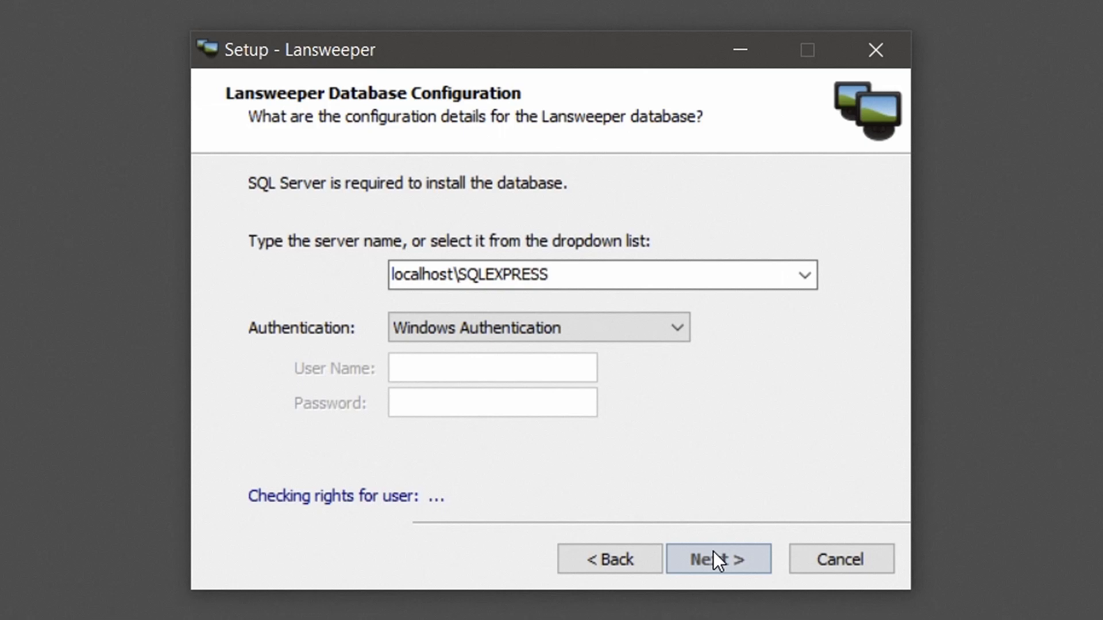
pyautogui.click(718, 559)
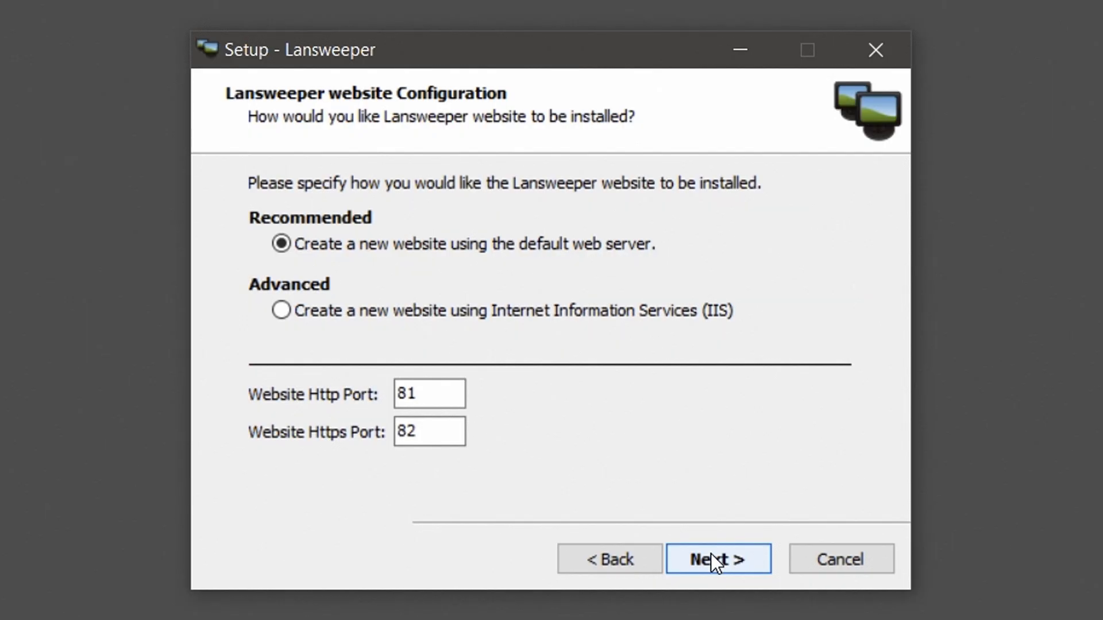
# Host the Lansweeper website on a new IIS site using port 81
pyautogui.click(281, 310)
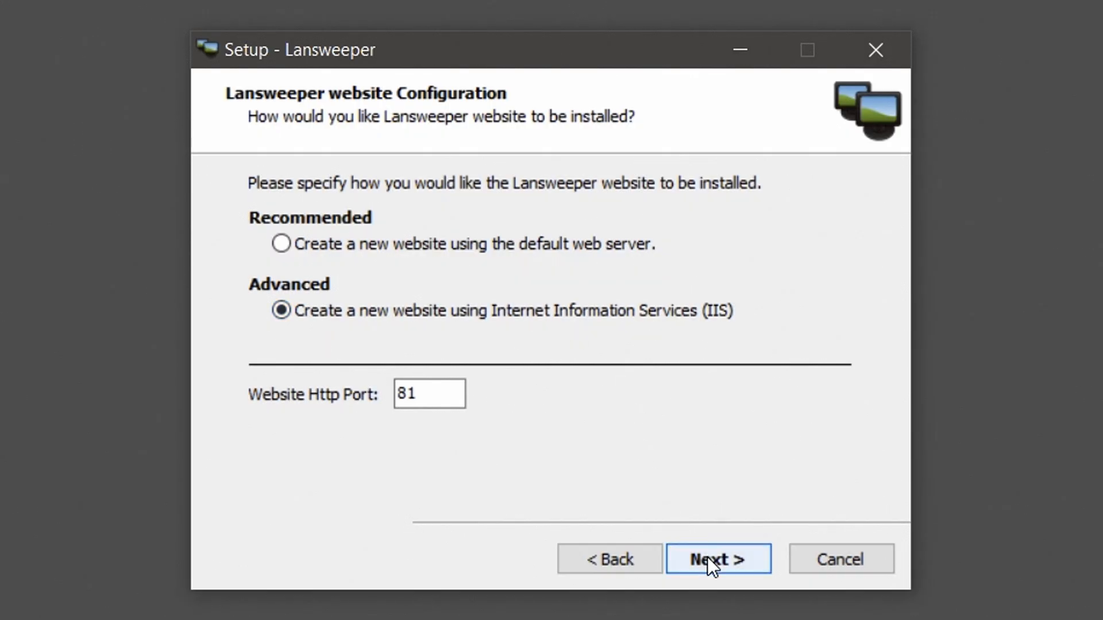
pyautogui.click(718, 559)
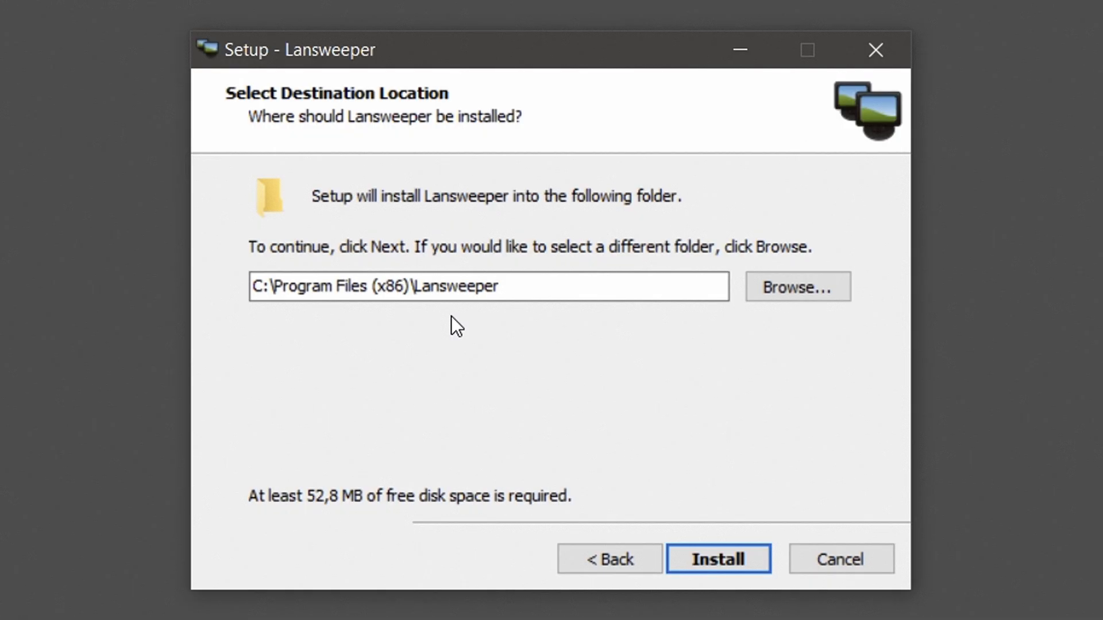
pyautogui.moveTo(702, 540)
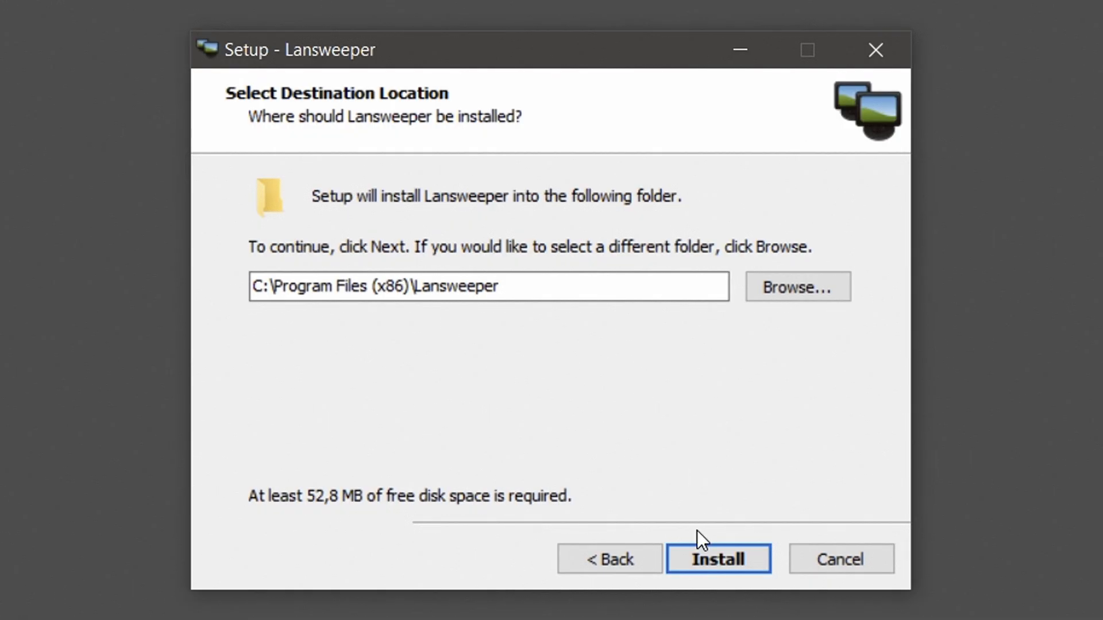
# Install Lansweeper into C:\Program Files (x86)\Lansweeper
pyautogui.click(718, 559)
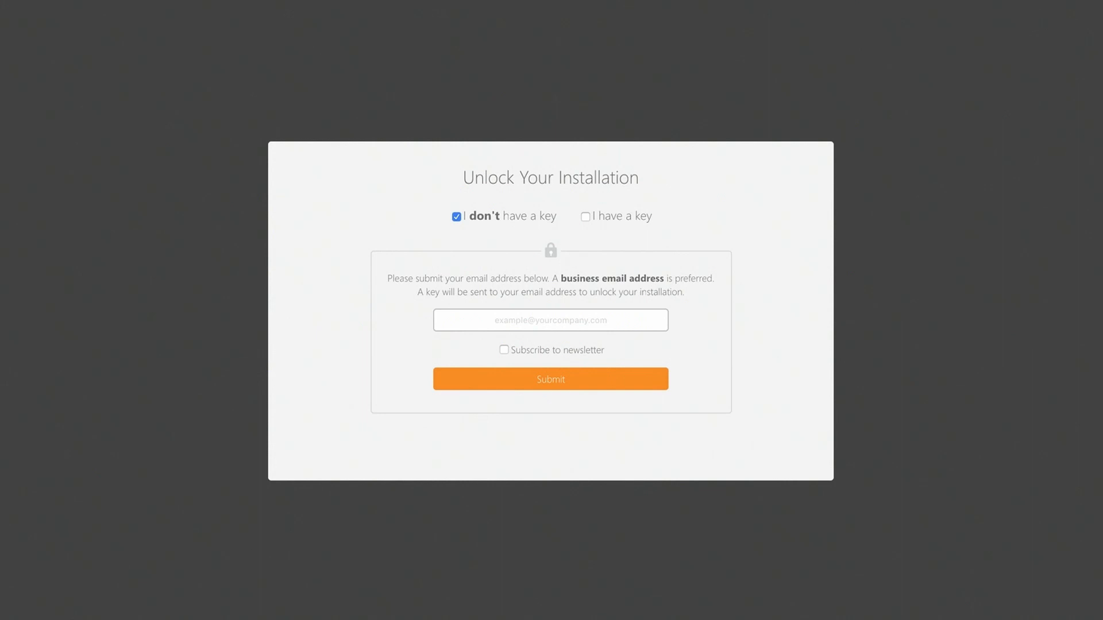
pyautogui.moveTo(654, 589)
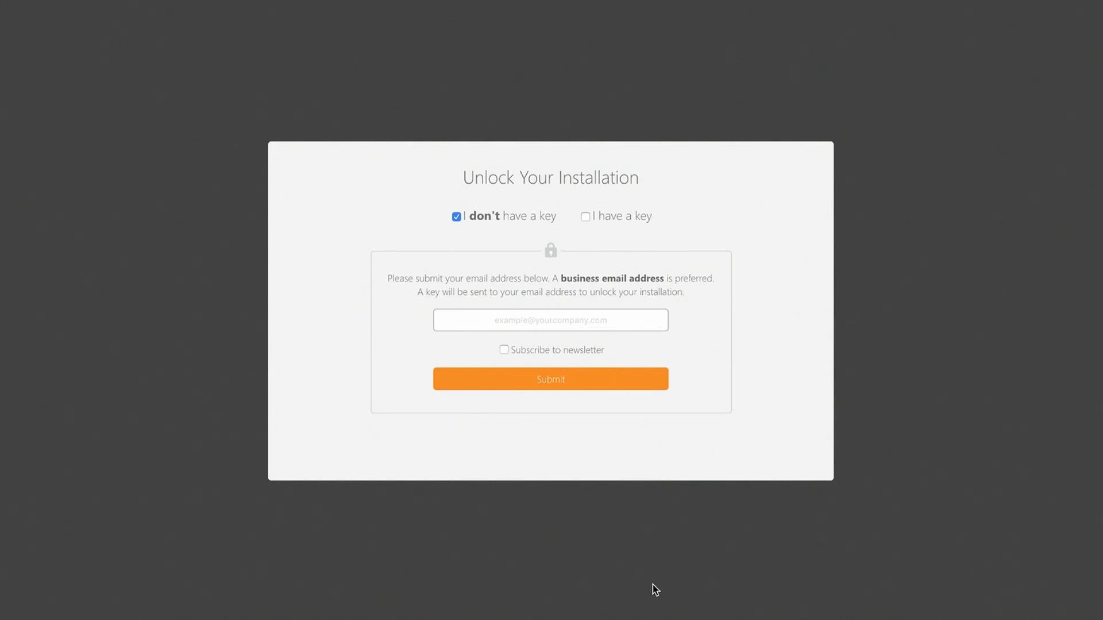
pyautogui.moveTo(522, 226)
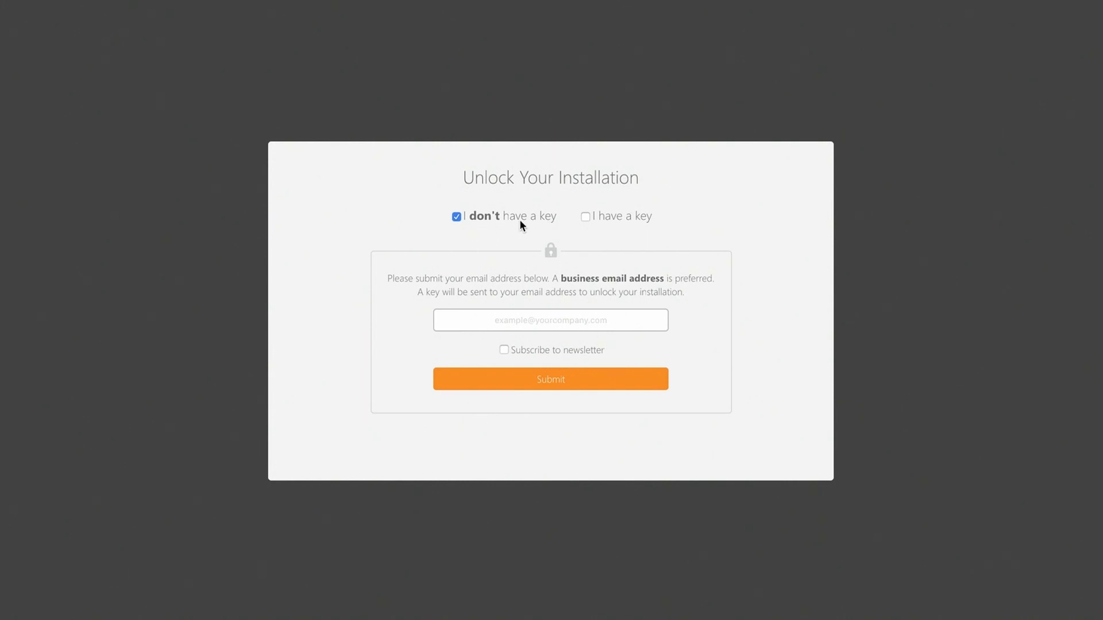
pyautogui.moveTo(546, 280)
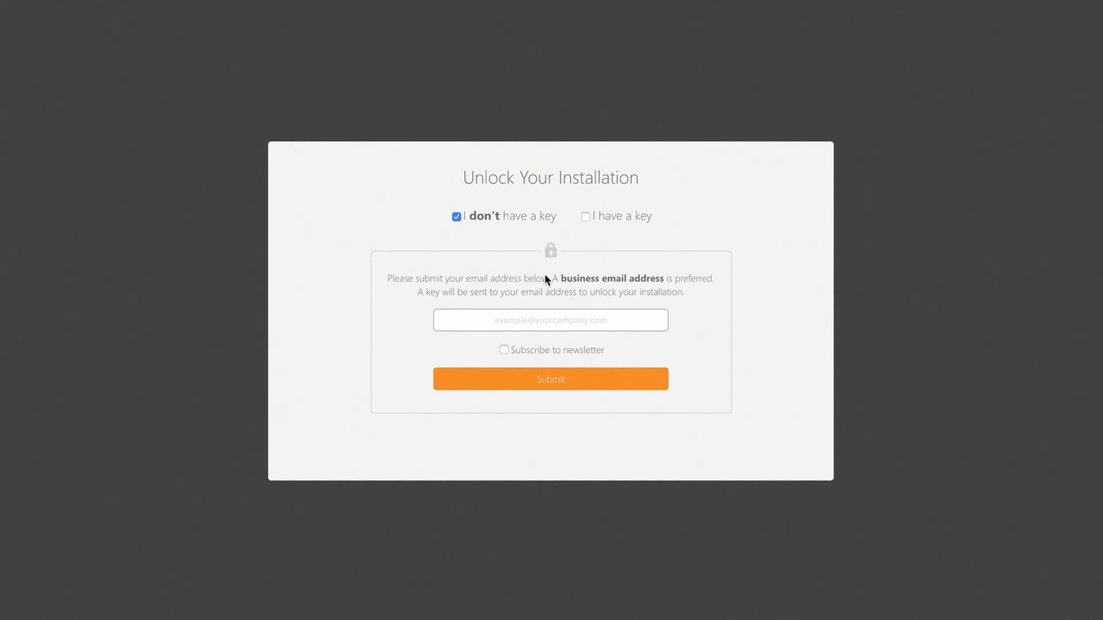
pyautogui.moveTo(593, 273)
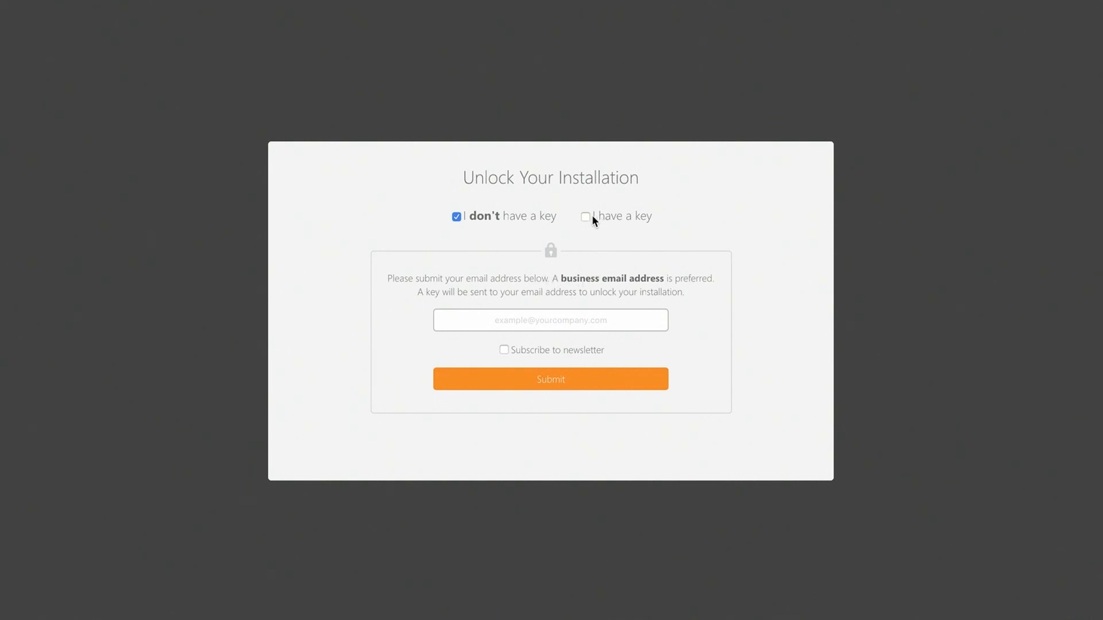
# Choose 'I have a key' and submit the pasted product key
pyautogui.click(585, 216)
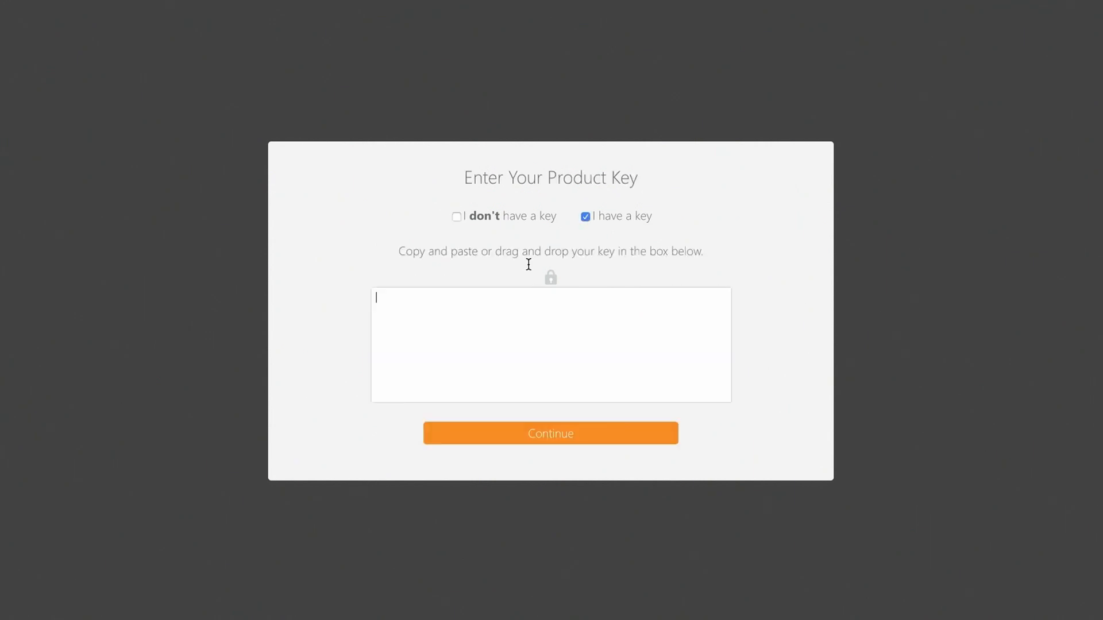
pyautogui.moveTo(213, 225)
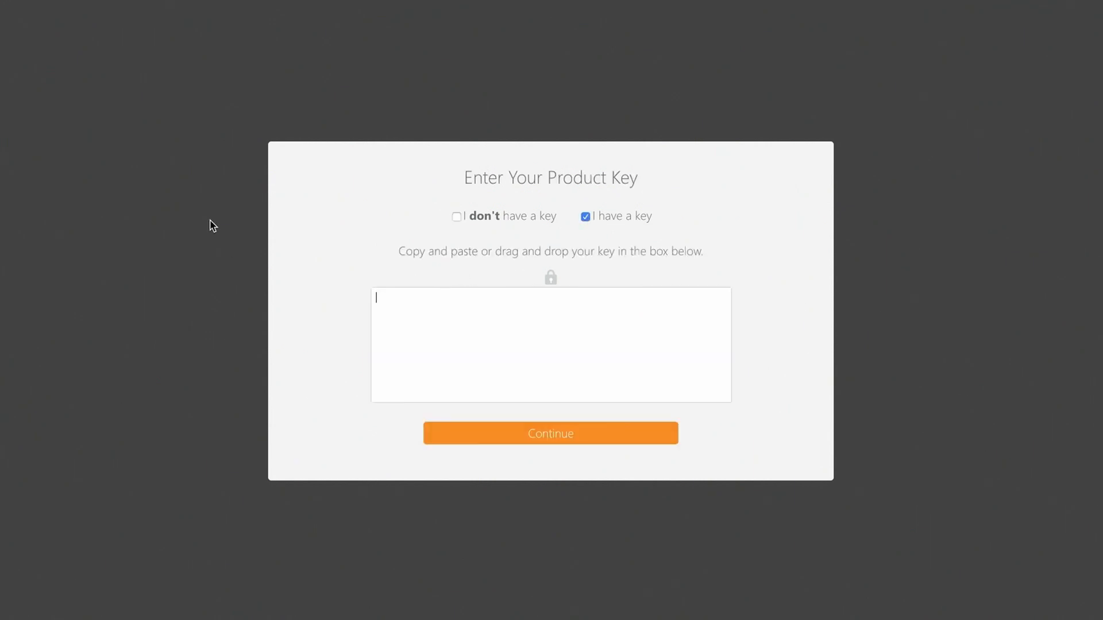
pyautogui.moveTo(135, 220)
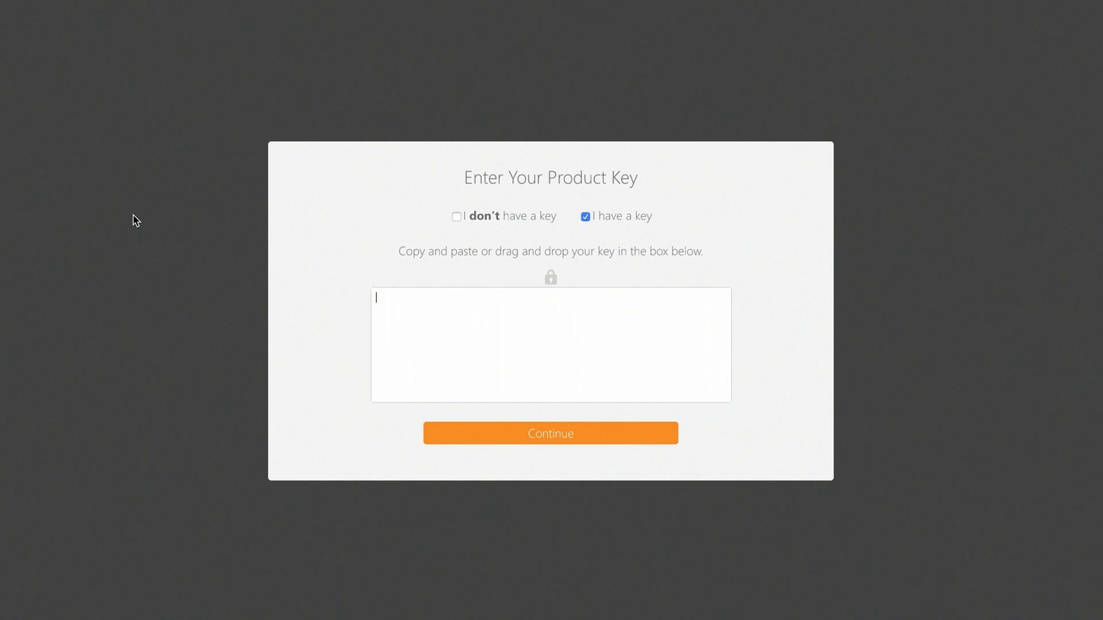
pyautogui.moveTo(471, 355)
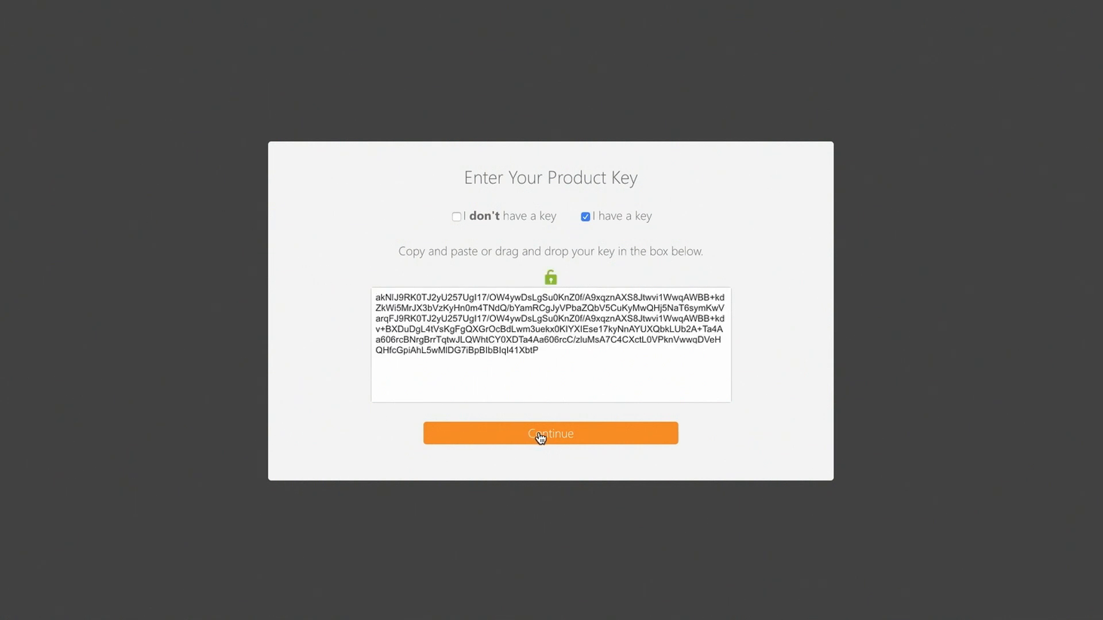
pyautogui.click(550, 433)
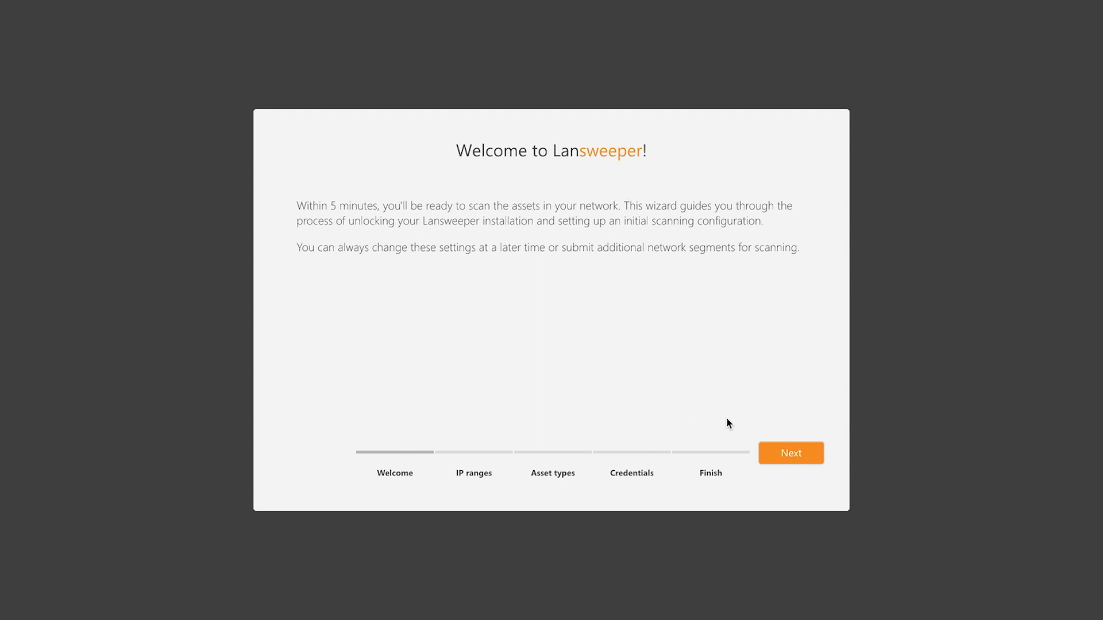
pyautogui.moveTo(736, 436)
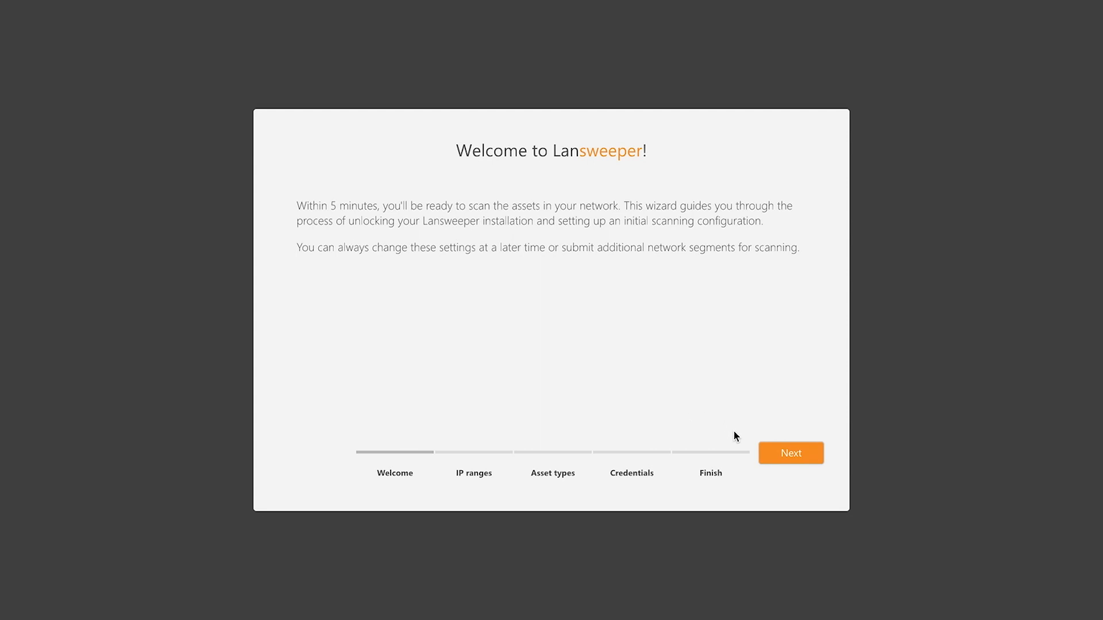
pyautogui.click(790, 453)
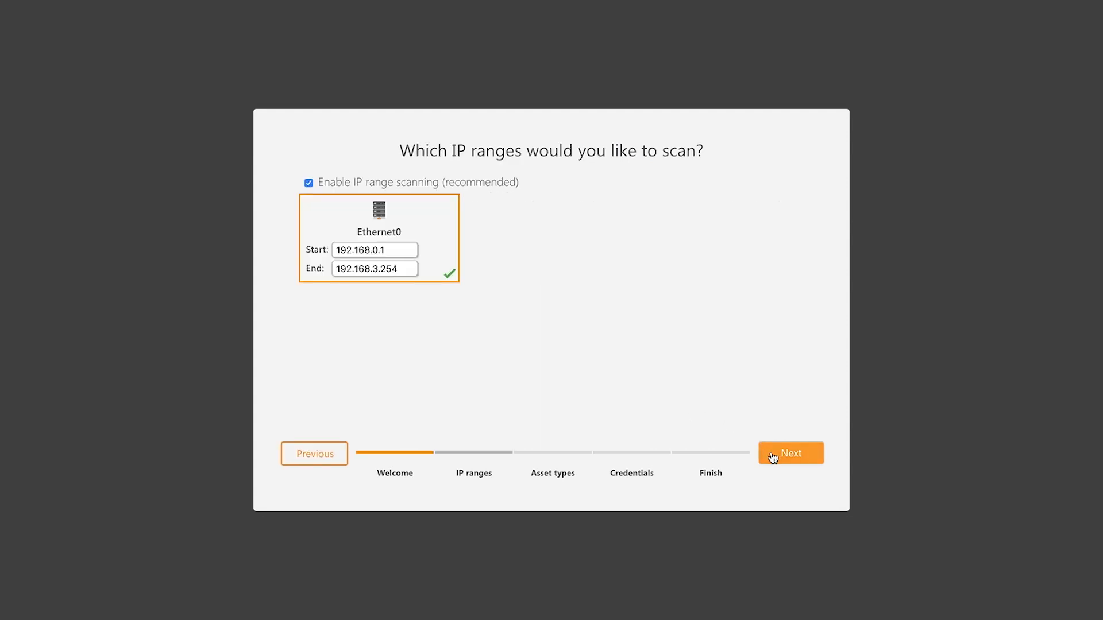
pyautogui.moveTo(572, 400)
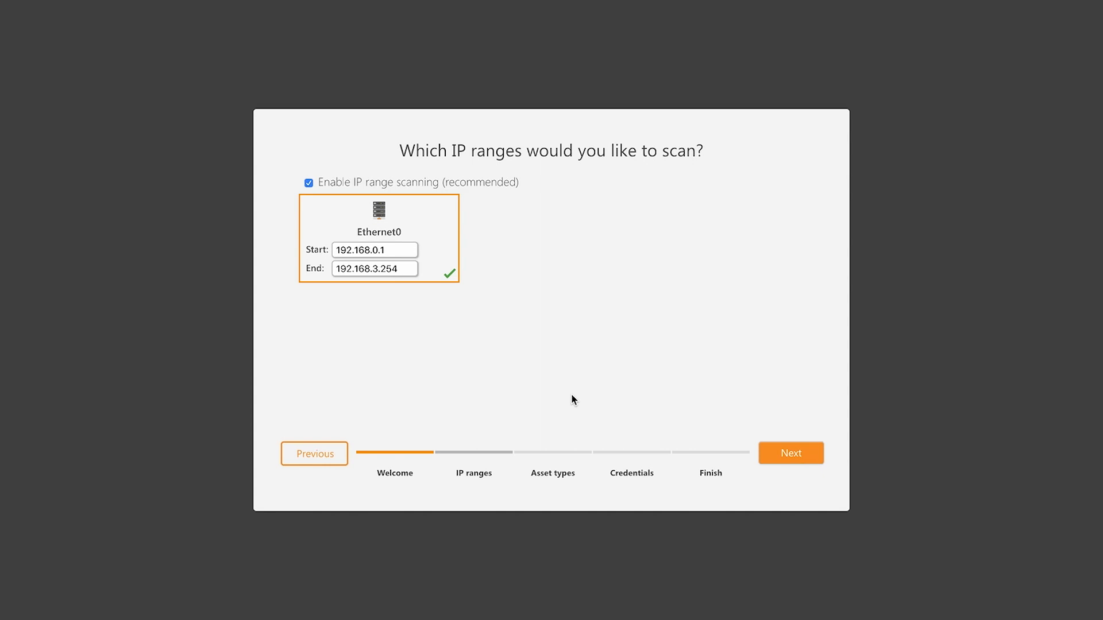
pyautogui.moveTo(295, 130)
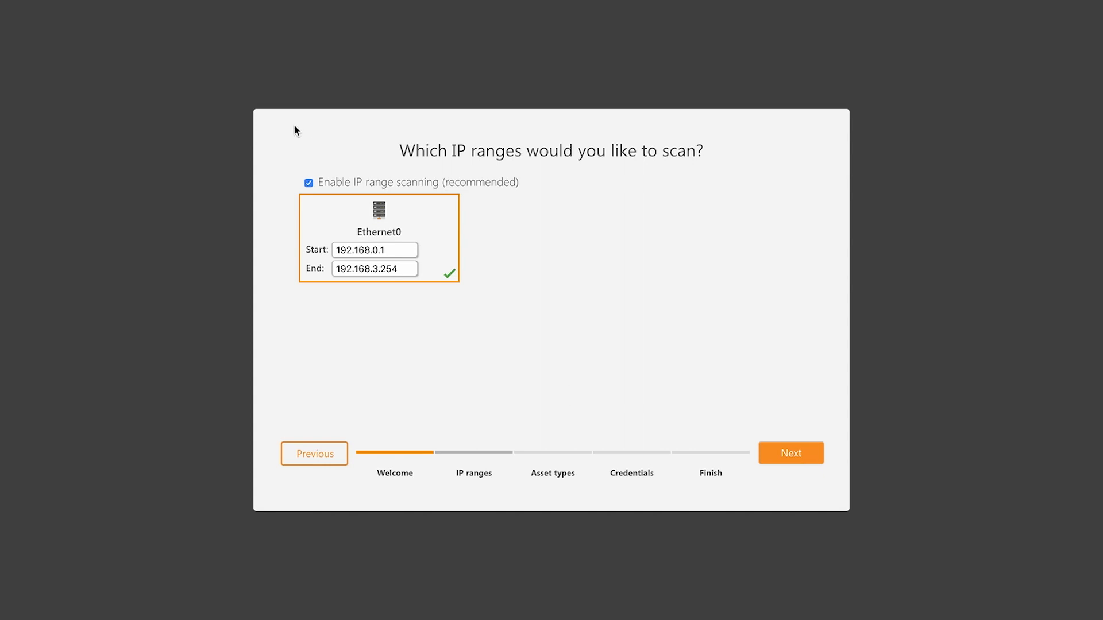
pyautogui.moveTo(469, 256)
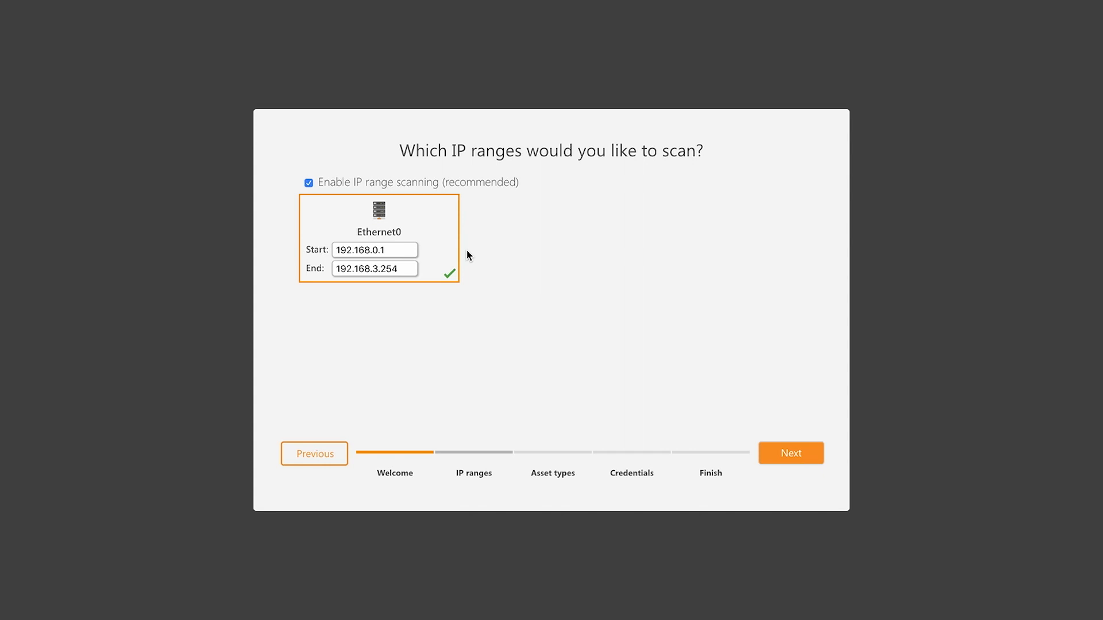
pyautogui.moveTo(584, 295)
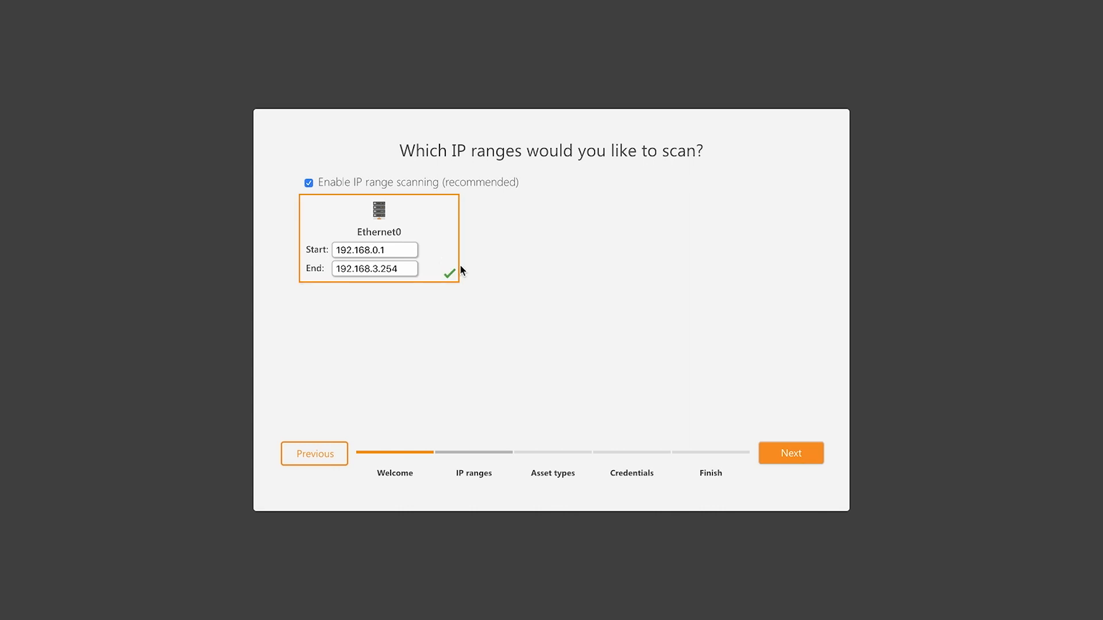
pyautogui.moveTo(590, 313)
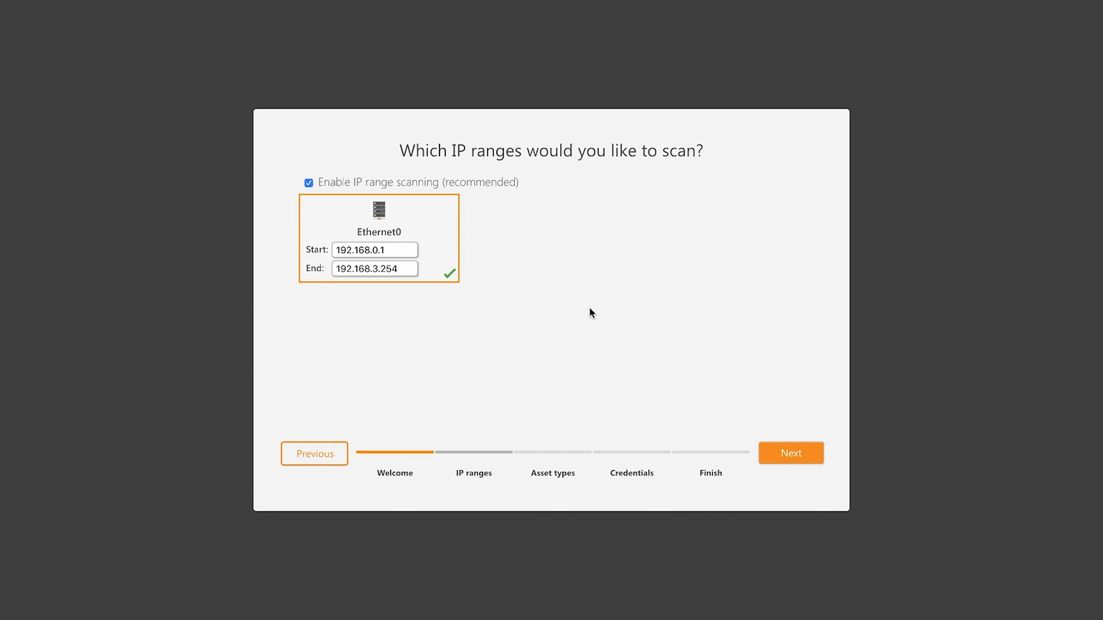
# On the asset types page, select all ten types including VMware vCenter, Amazon and Azure
pyautogui.click(790, 453)
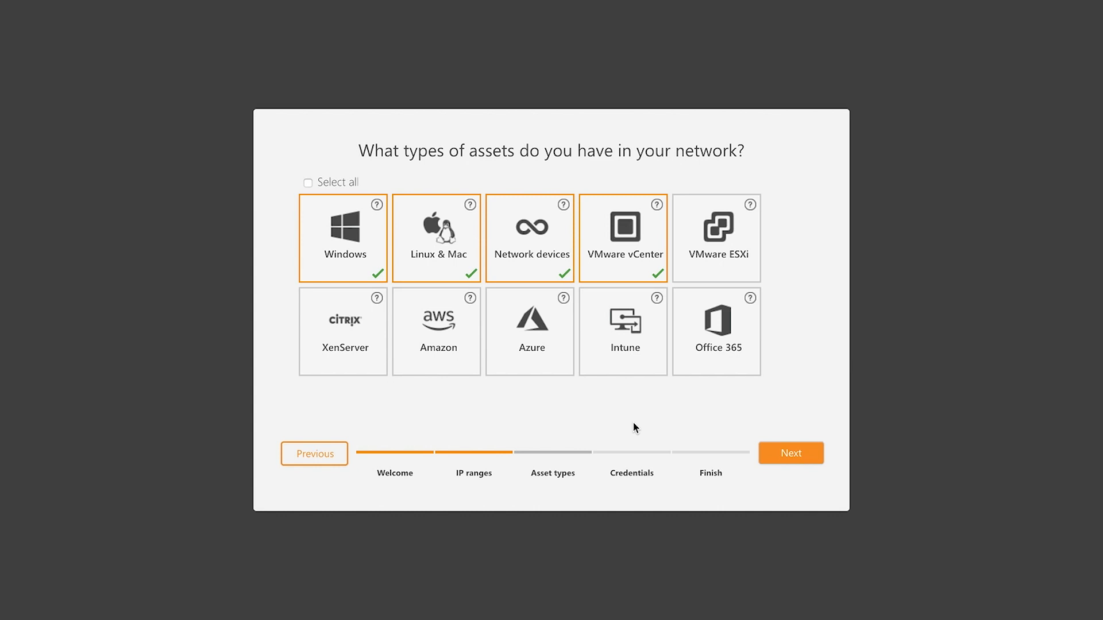
pyautogui.moveTo(552, 428)
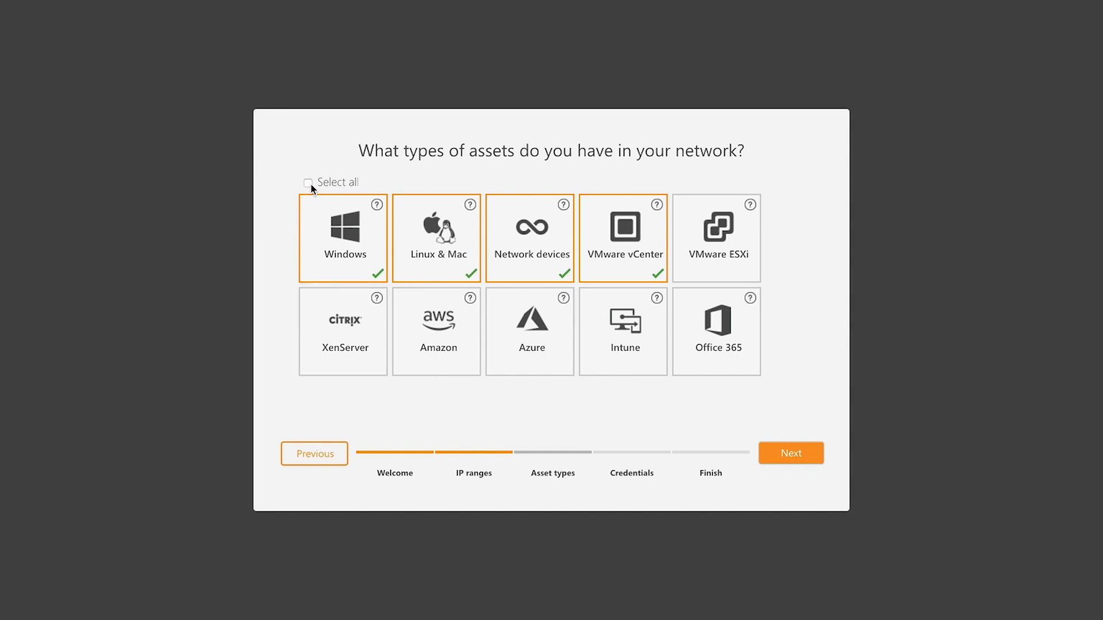
pyautogui.click(307, 182)
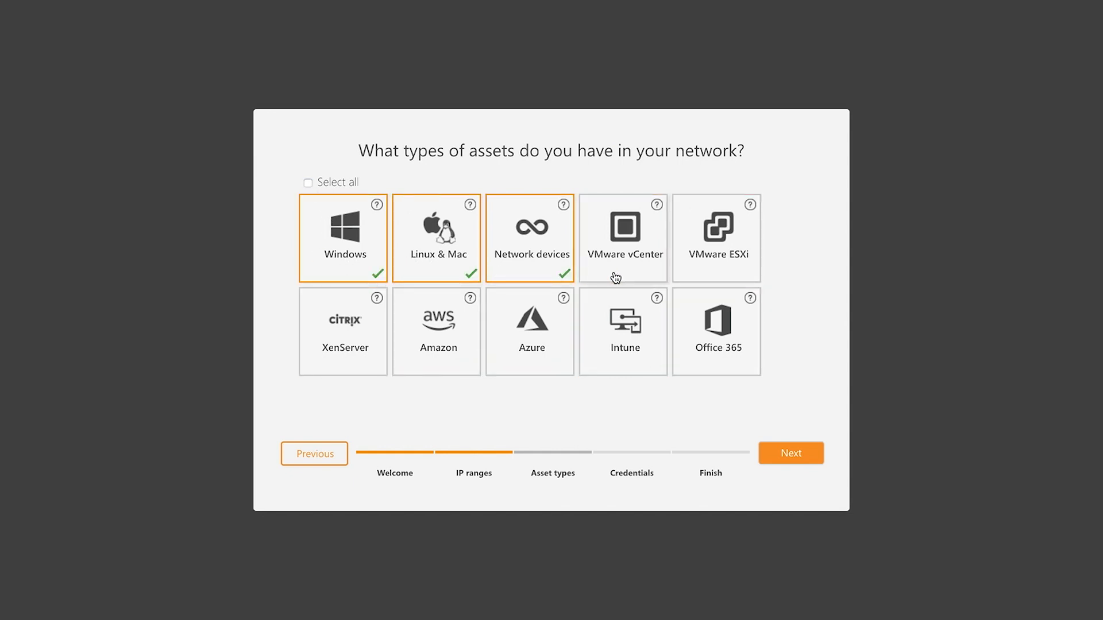
pyautogui.click(623, 237)
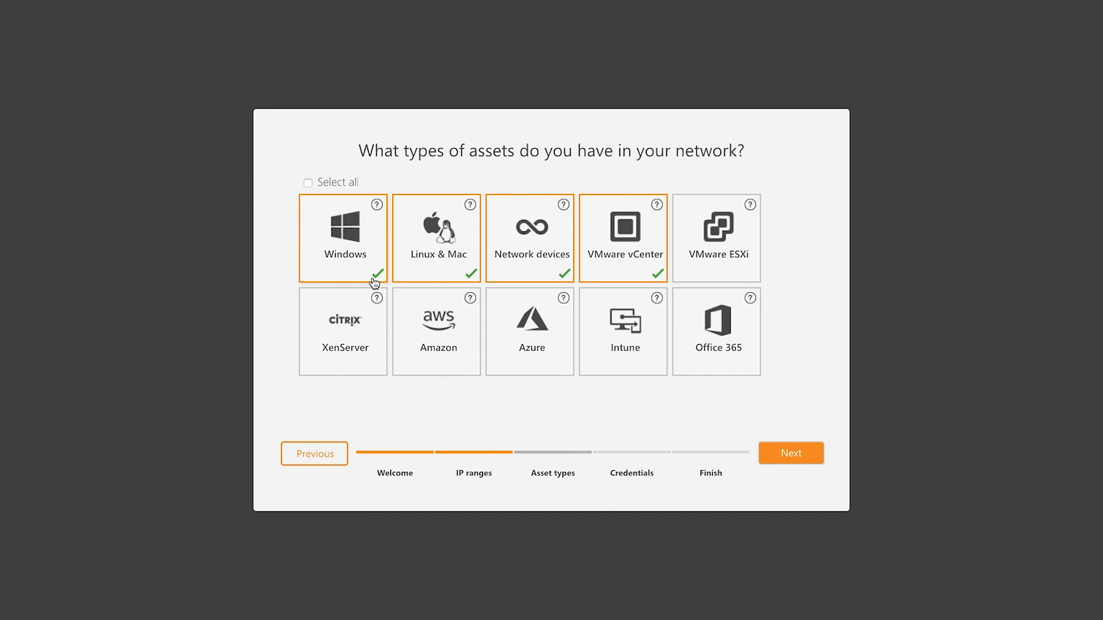
pyautogui.moveTo(627, 270)
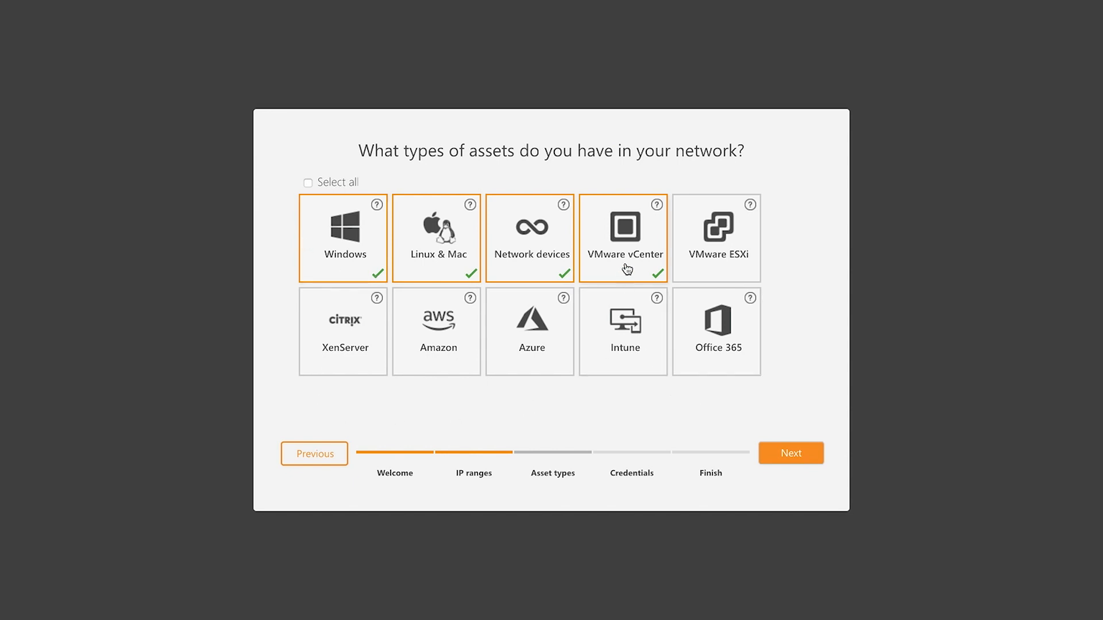
pyautogui.click(621, 238)
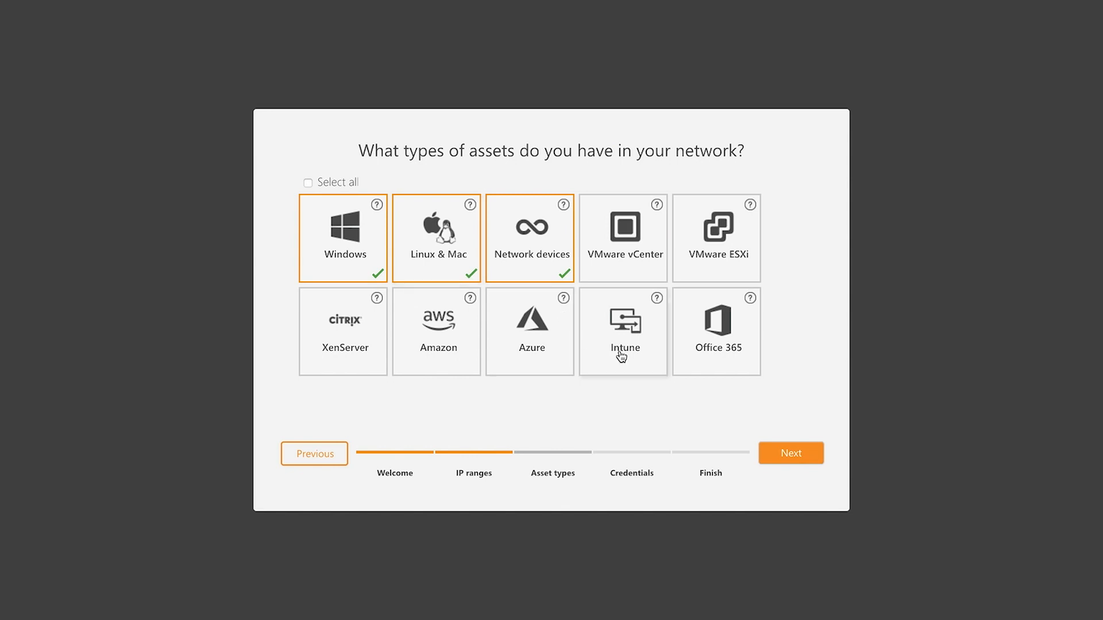
pyautogui.moveTo(423, 367)
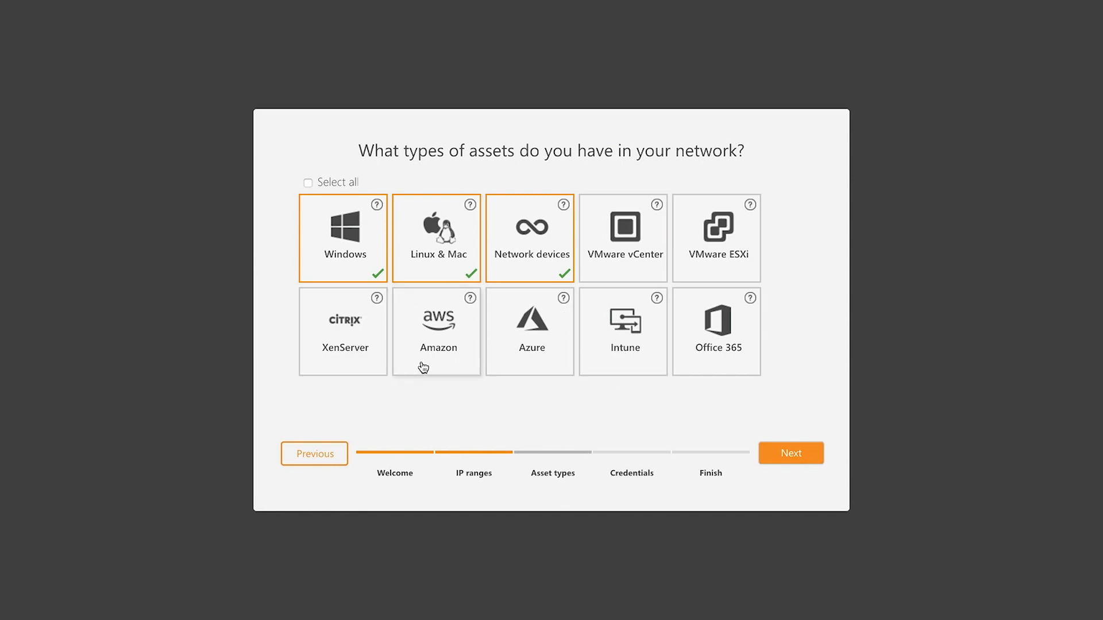
pyautogui.click(529, 331)
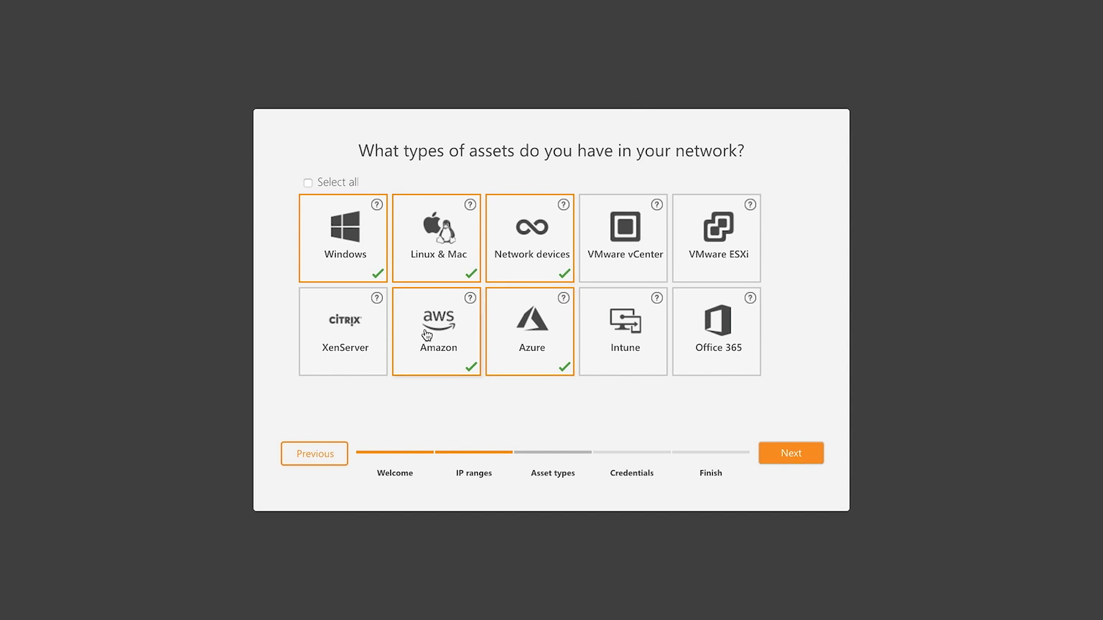
pyautogui.click(307, 182)
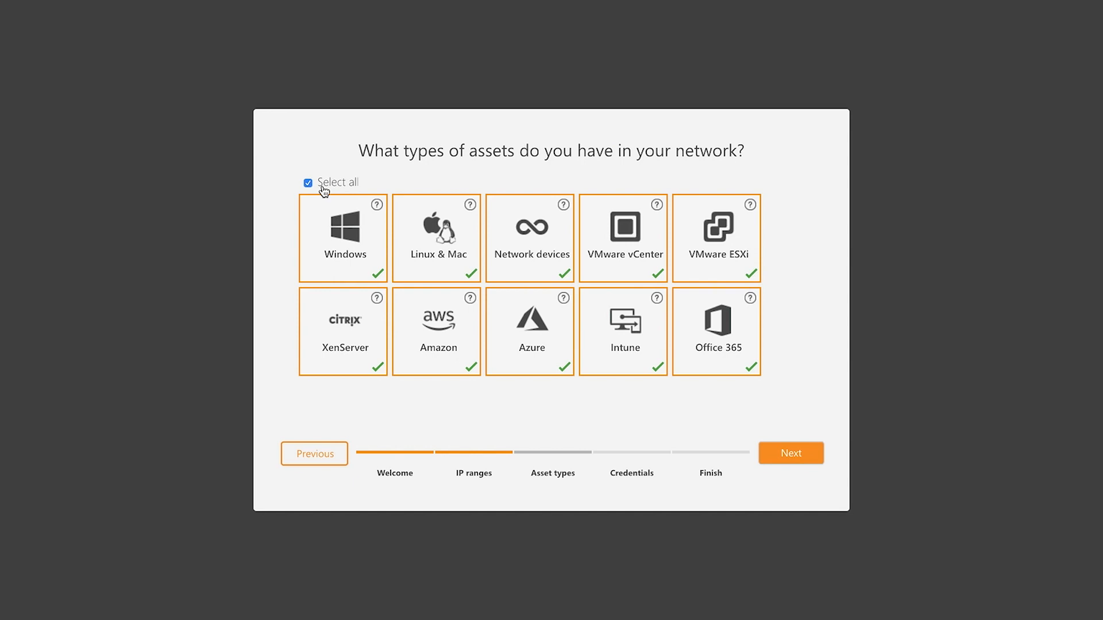
pyautogui.moveTo(745, 414)
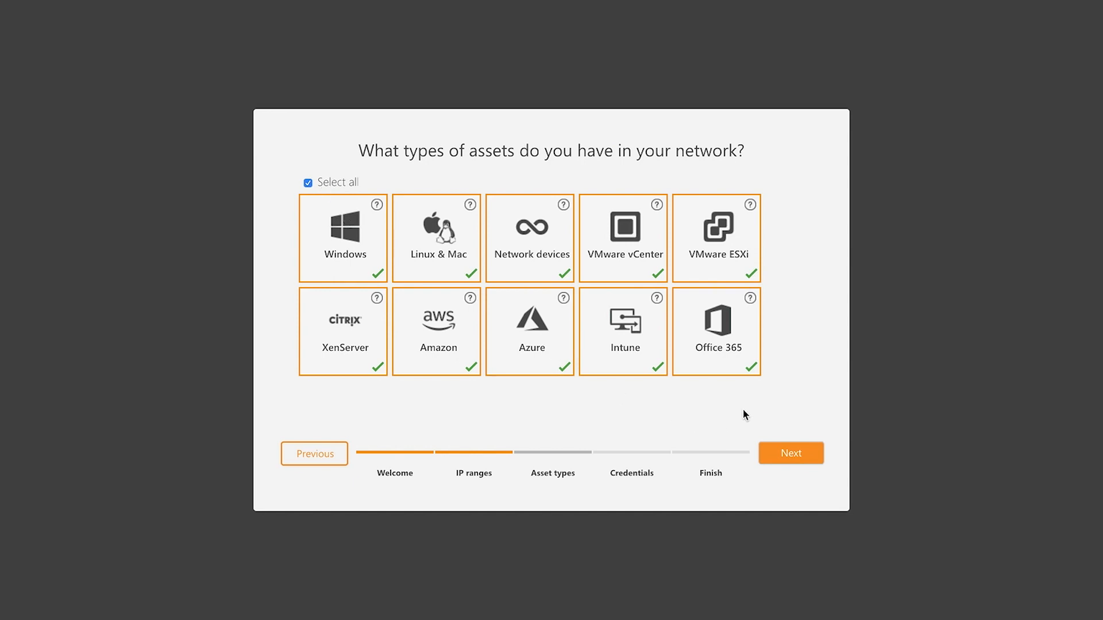
pyautogui.moveTo(260, 297)
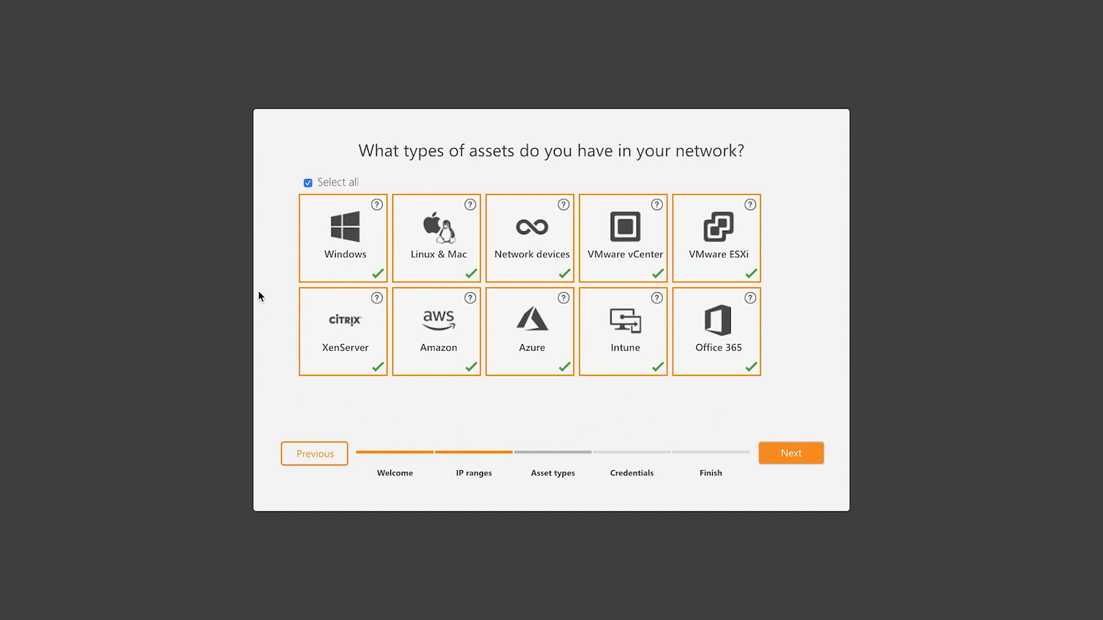
pyautogui.moveTo(363, 232)
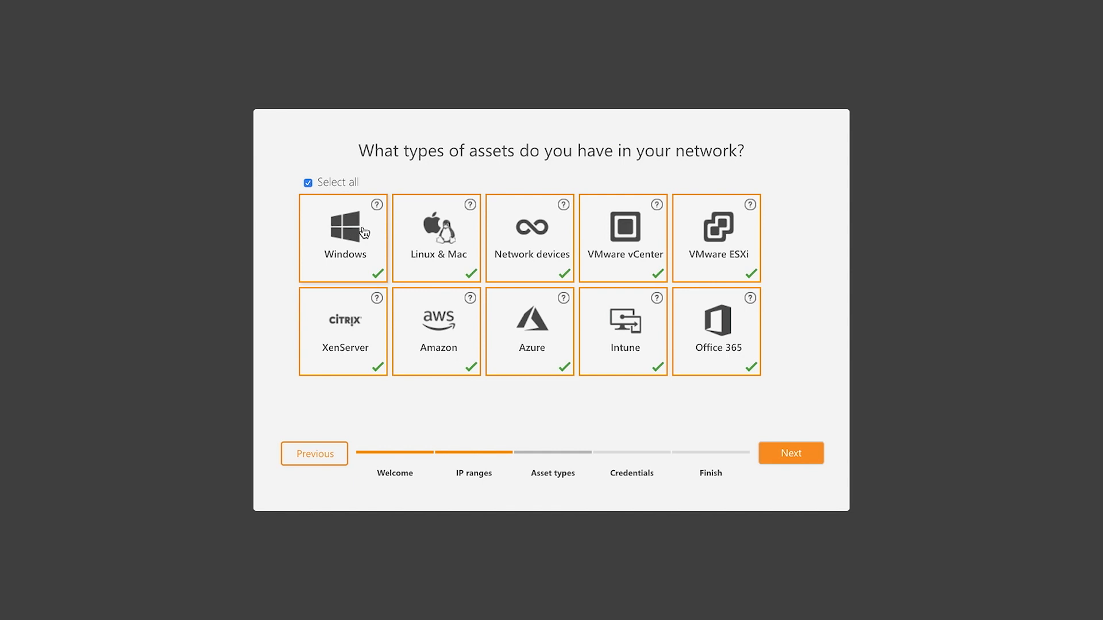
pyautogui.moveTo(436, 260)
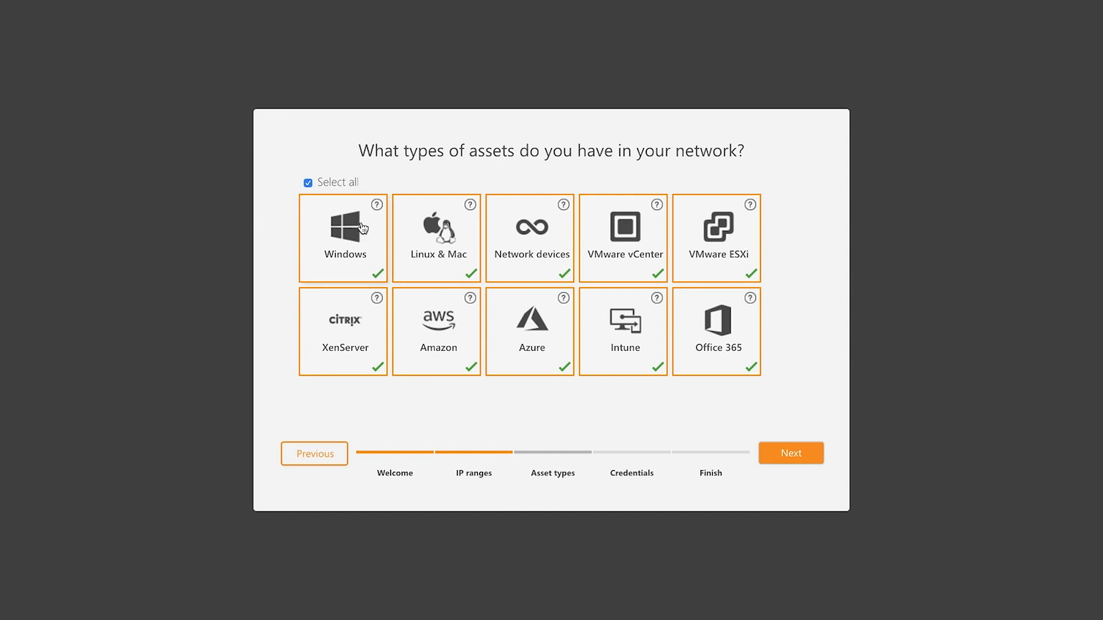
pyautogui.moveTo(376, 205)
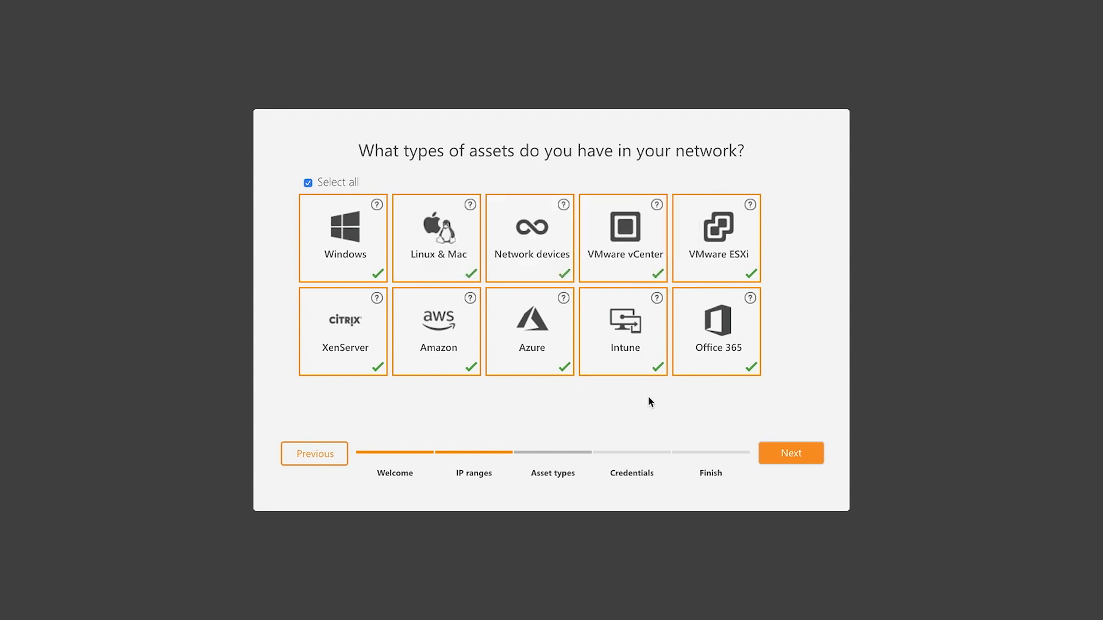
# Advance from asset types to the credentials introduction page
pyautogui.click(790, 453)
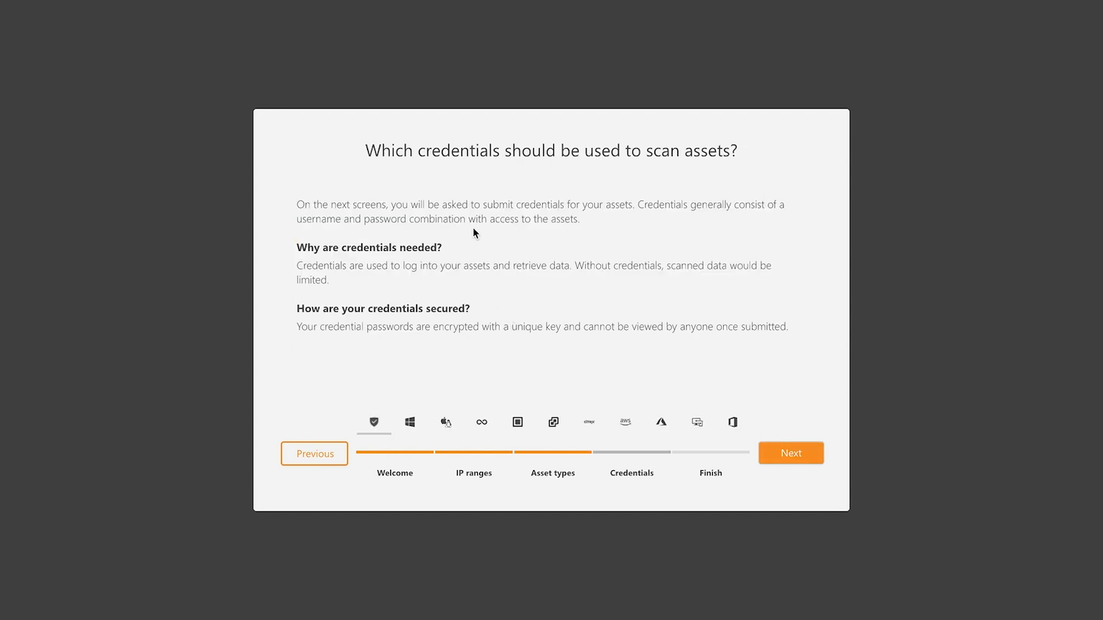
pyautogui.moveTo(561, 355)
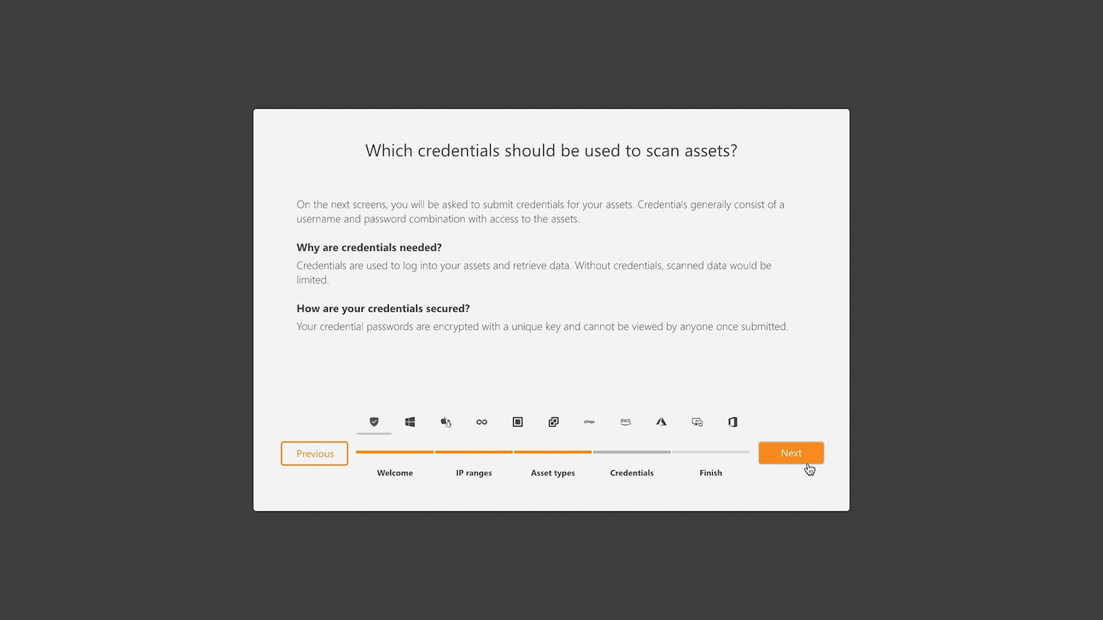
pyautogui.moveTo(317, 357)
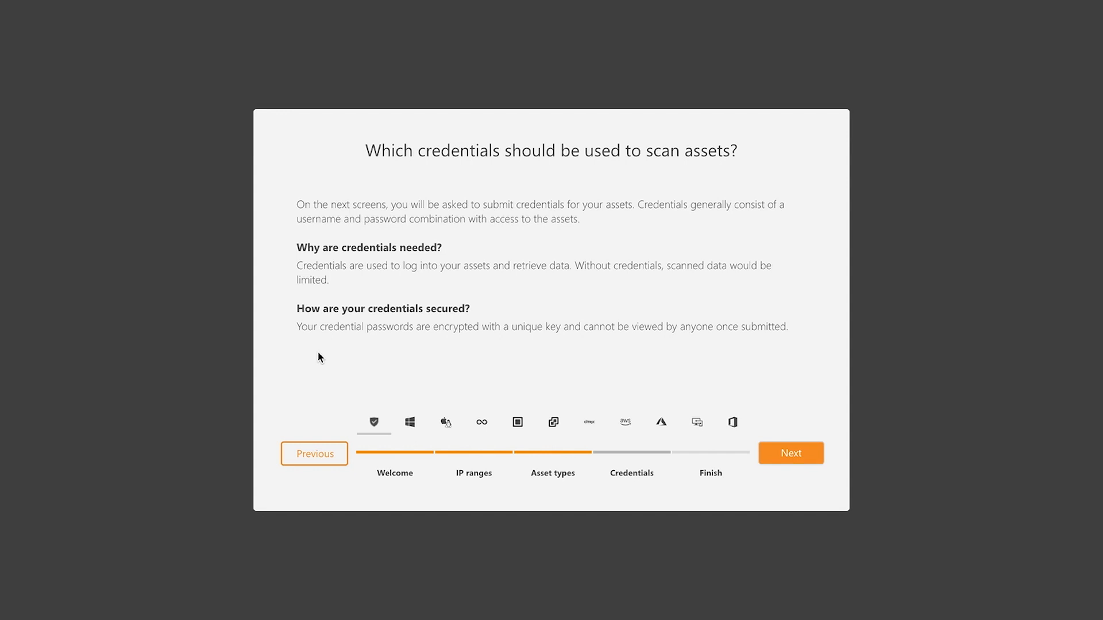
pyautogui.moveTo(395, 392)
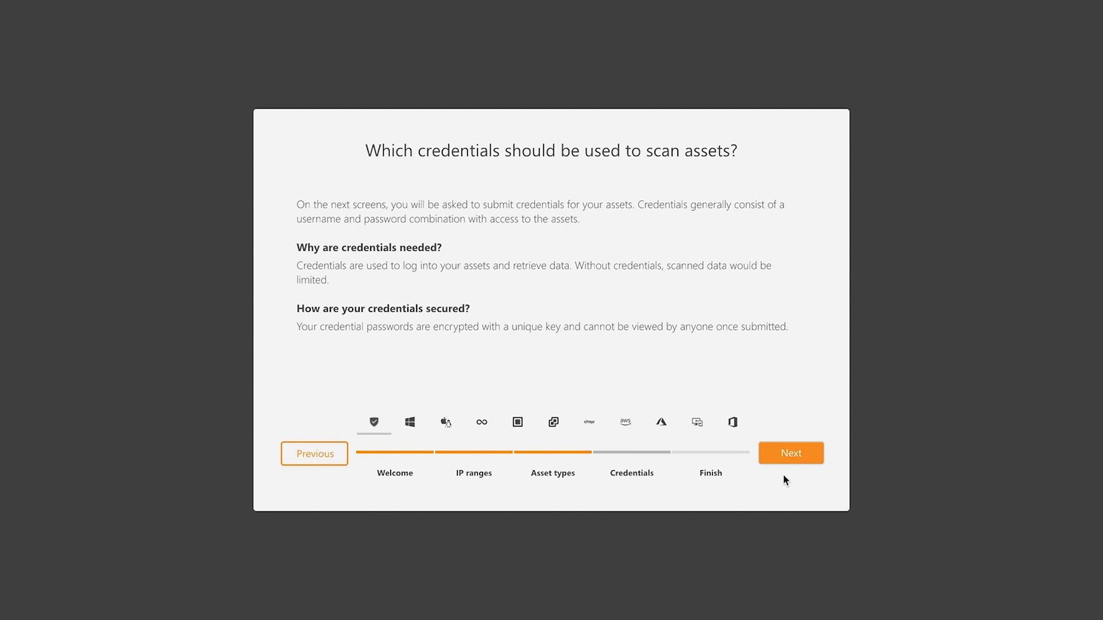
# Reach the Windows credentials page and enter the password for account .\LAN
pyautogui.click(789, 453)
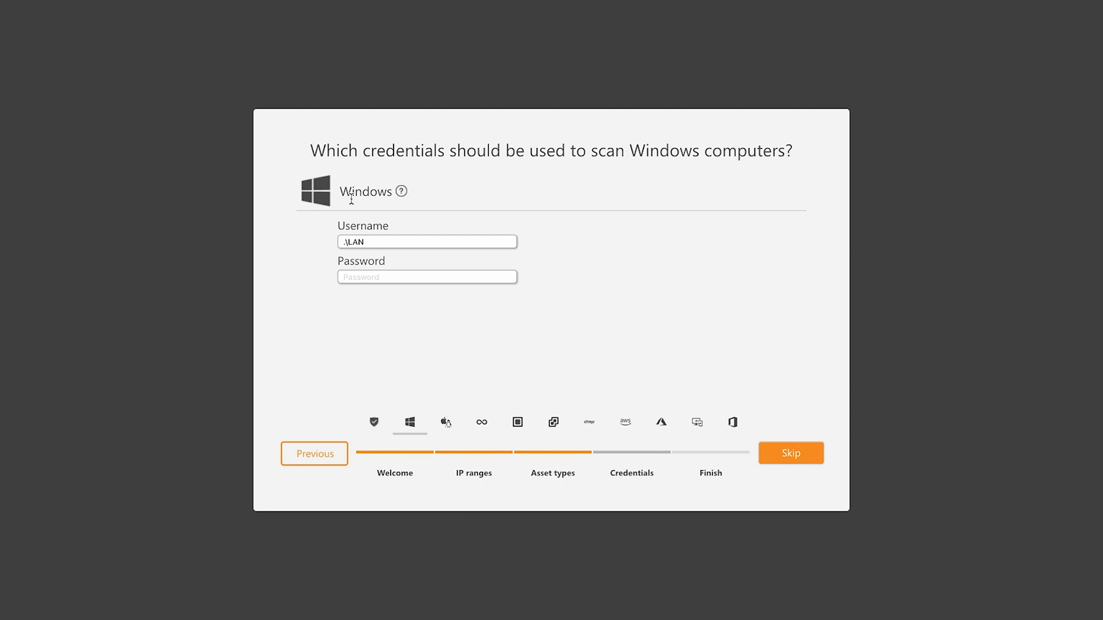
pyautogui.moveTo(378, 204)
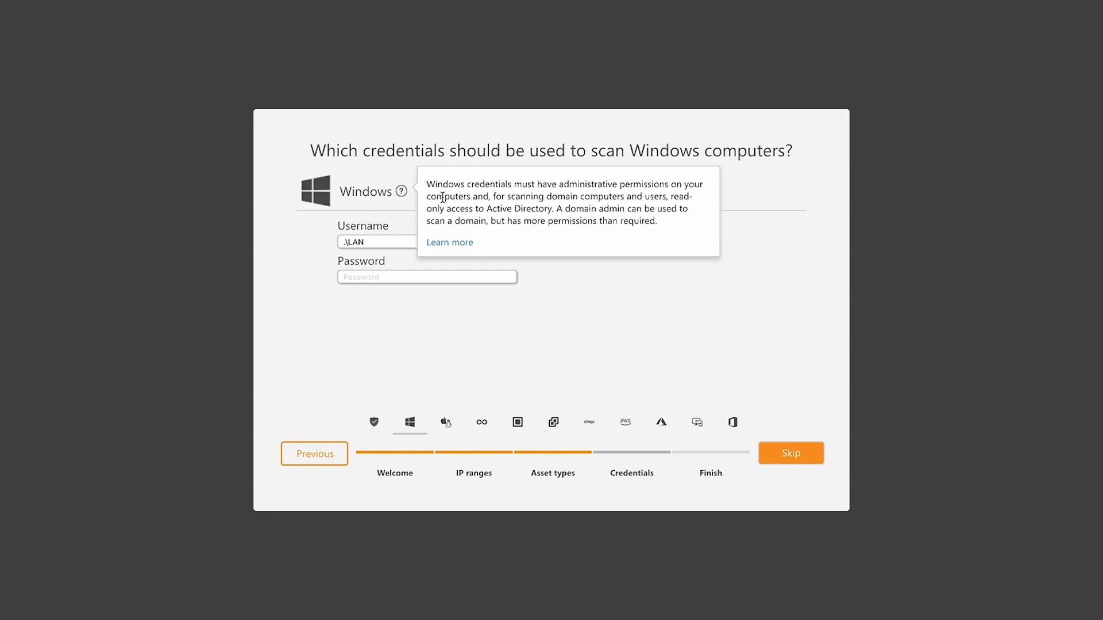
pyautogui.moveTo(591, 326)
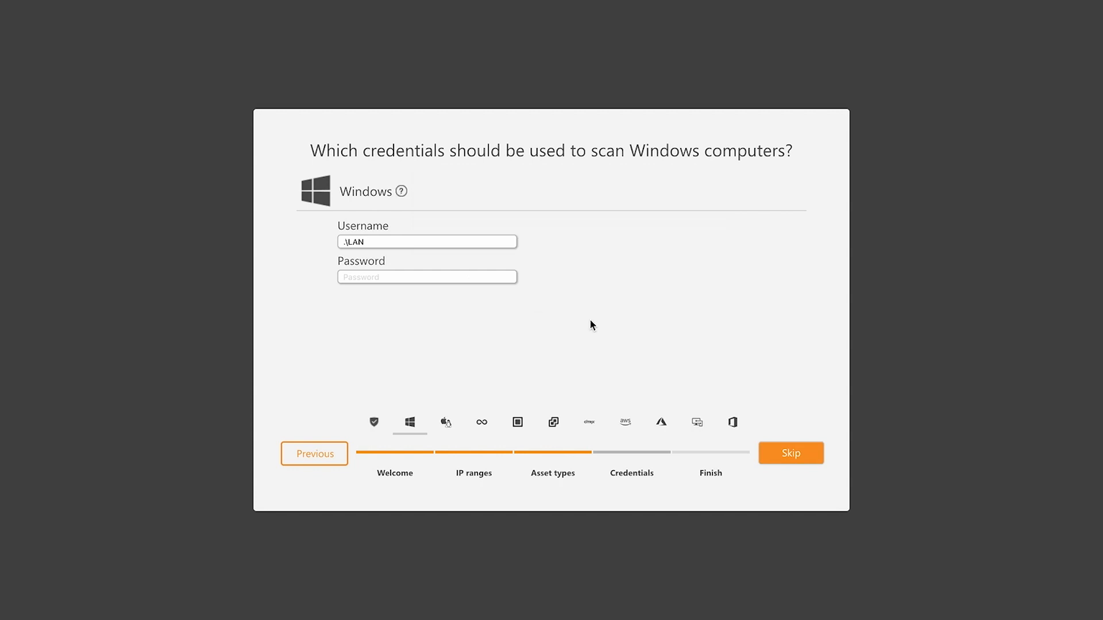
pyautogui.moveTo(292, 369)
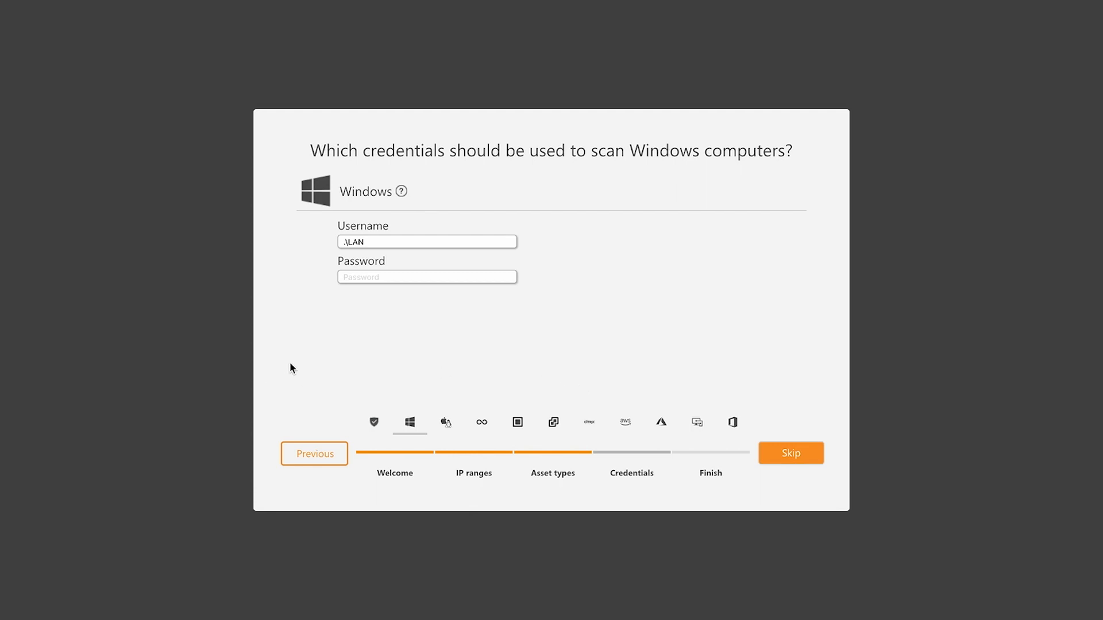
pyautogui.moveTo(307, 325)
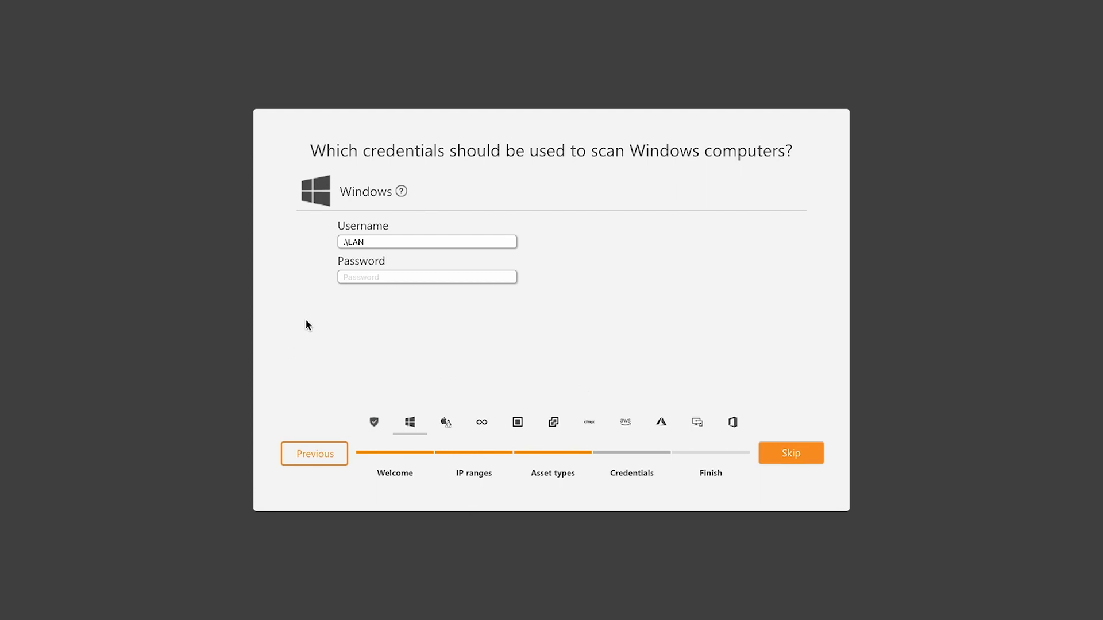
pyautogui.moveTo(331, 360)
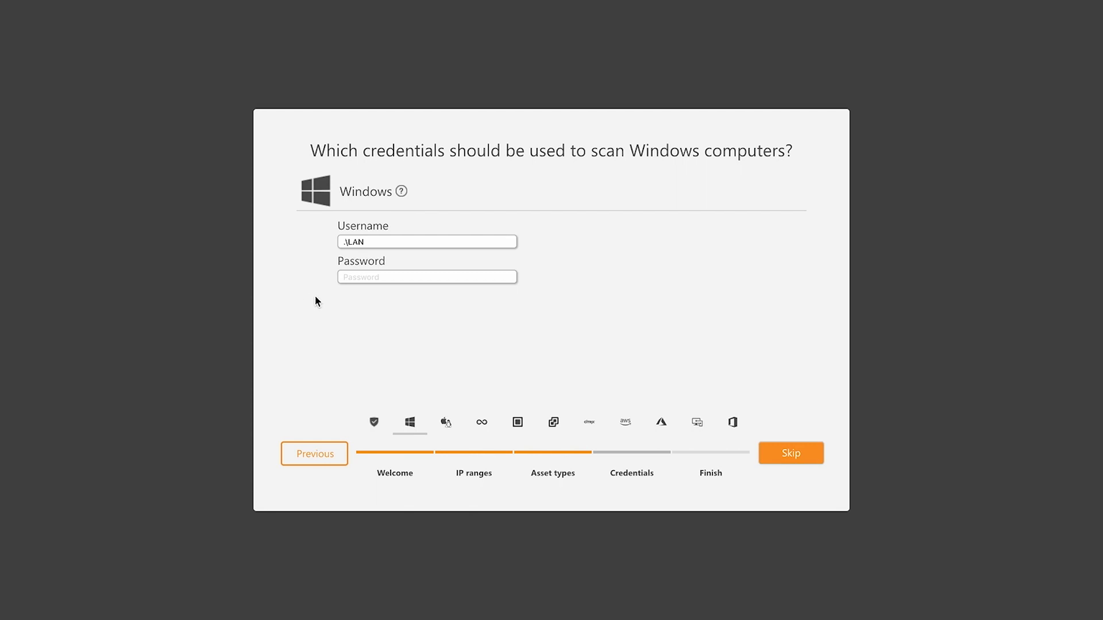
pyautogui.moveTo(302, 275)
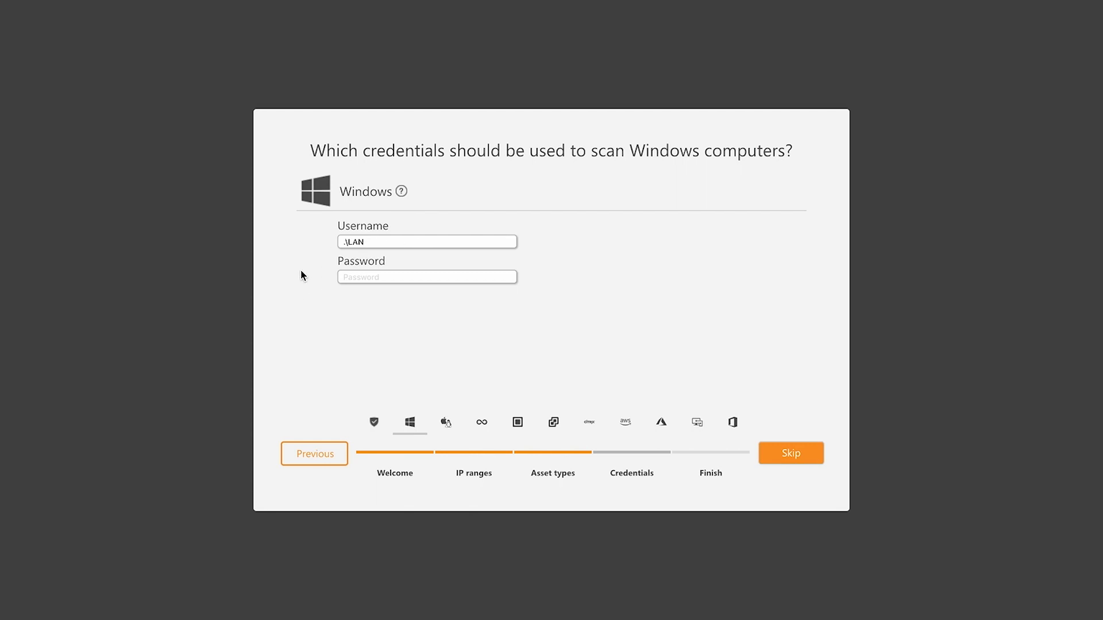
pyautogui.moveTo(391, 326)
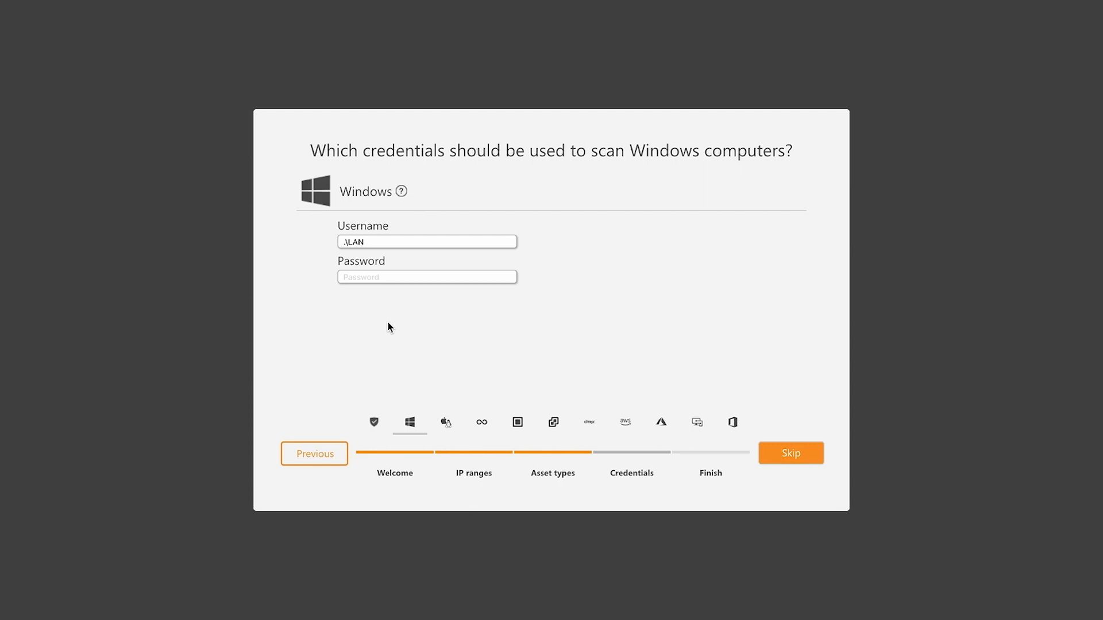
pyautogui.click(427, 277)
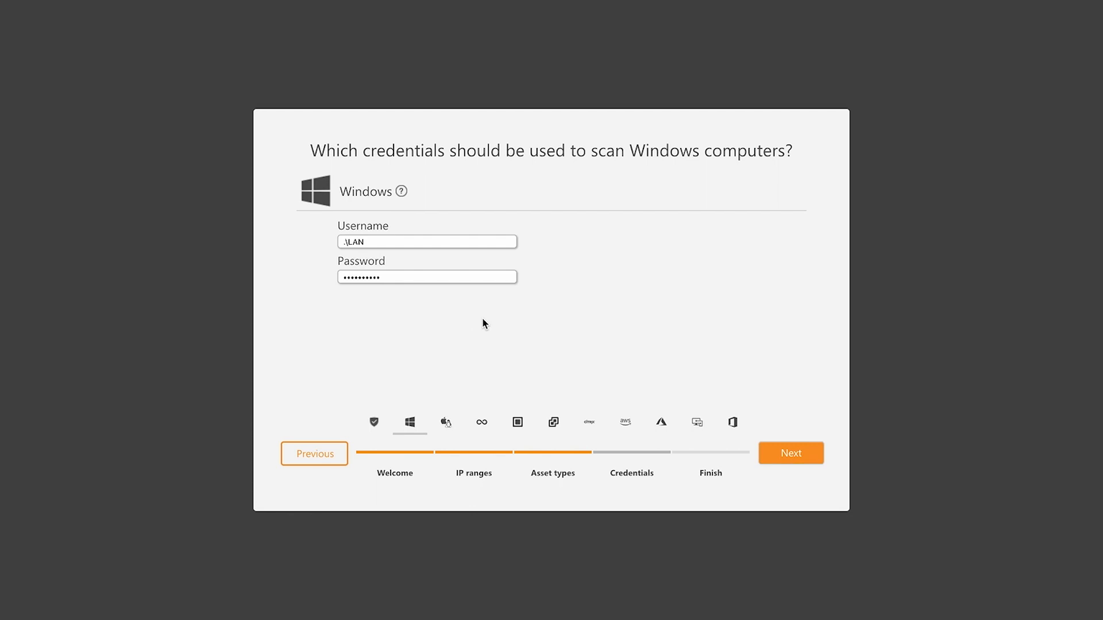
pyautogui.moveTo(814, 454)
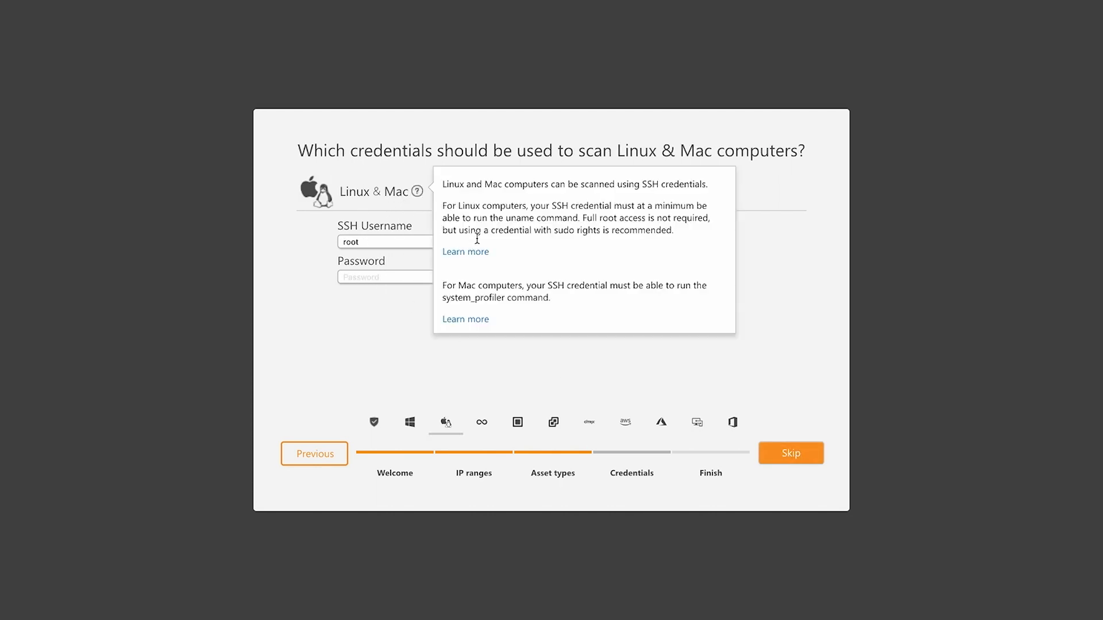
# Enter the root SSH password and continue to the SNMP network devices page
pyautogui.click(426, 276)
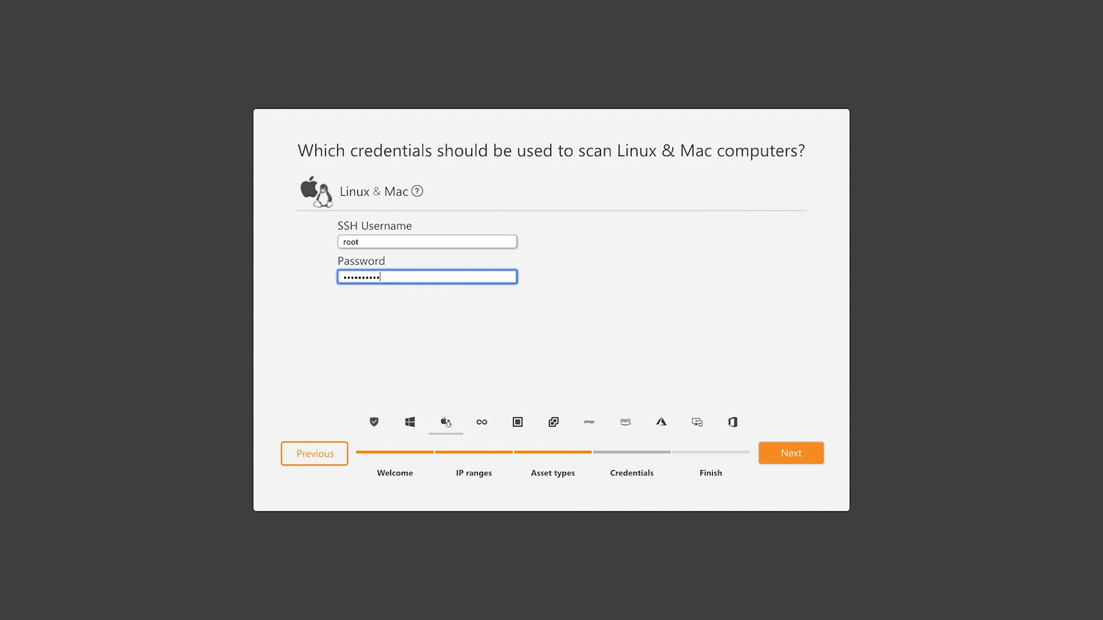
pyautogui.click(790, 453)
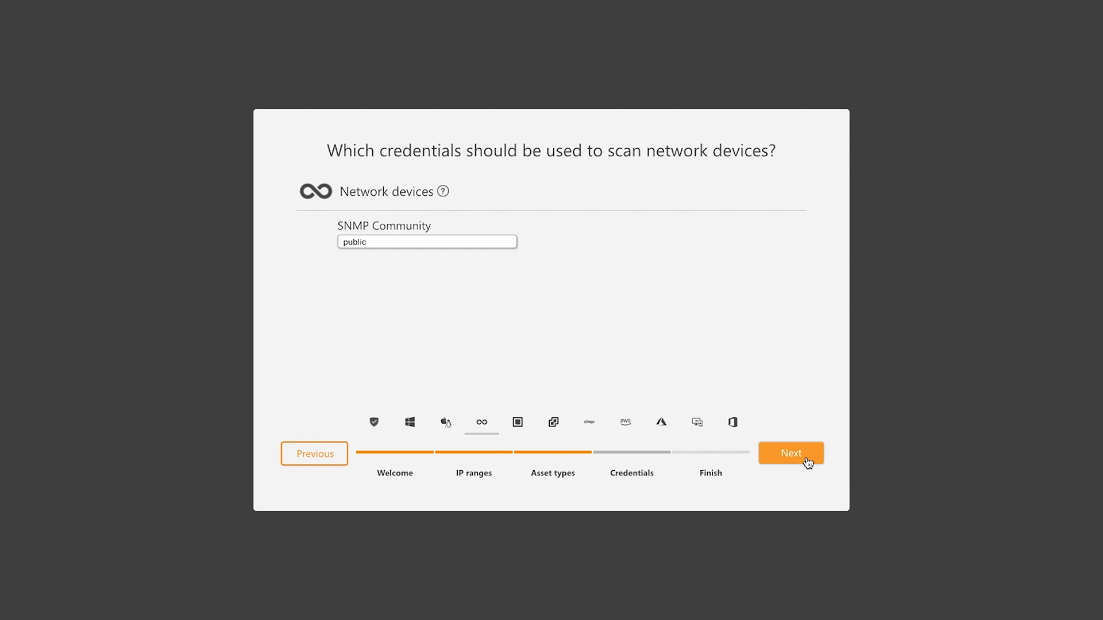
pyautogui.moveTo(352, 295)
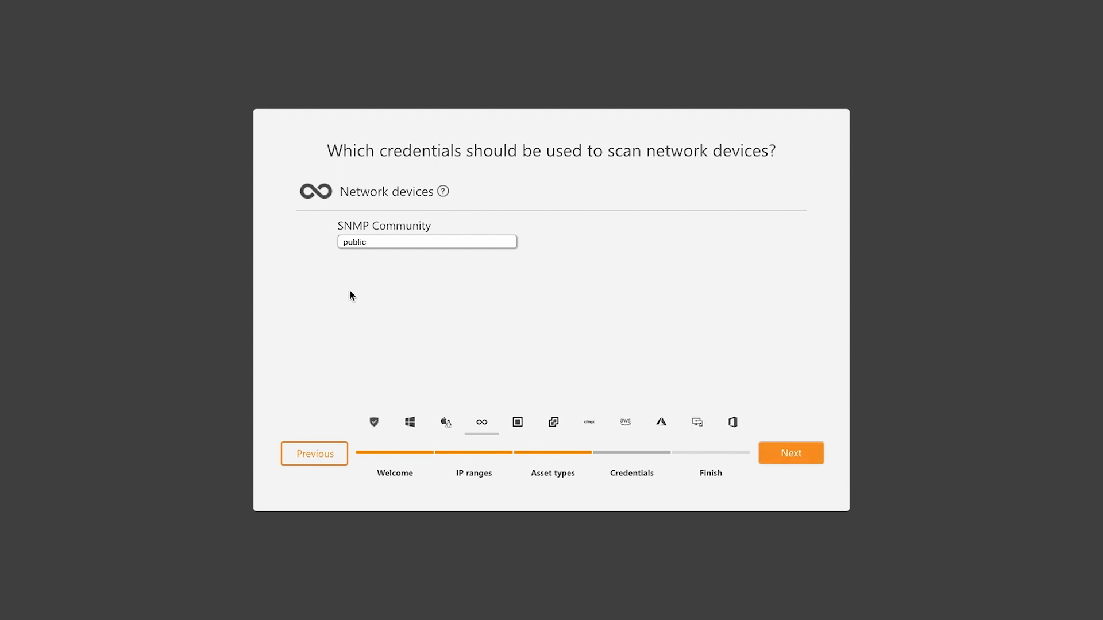
pyautogui.moveTo(425, 263)
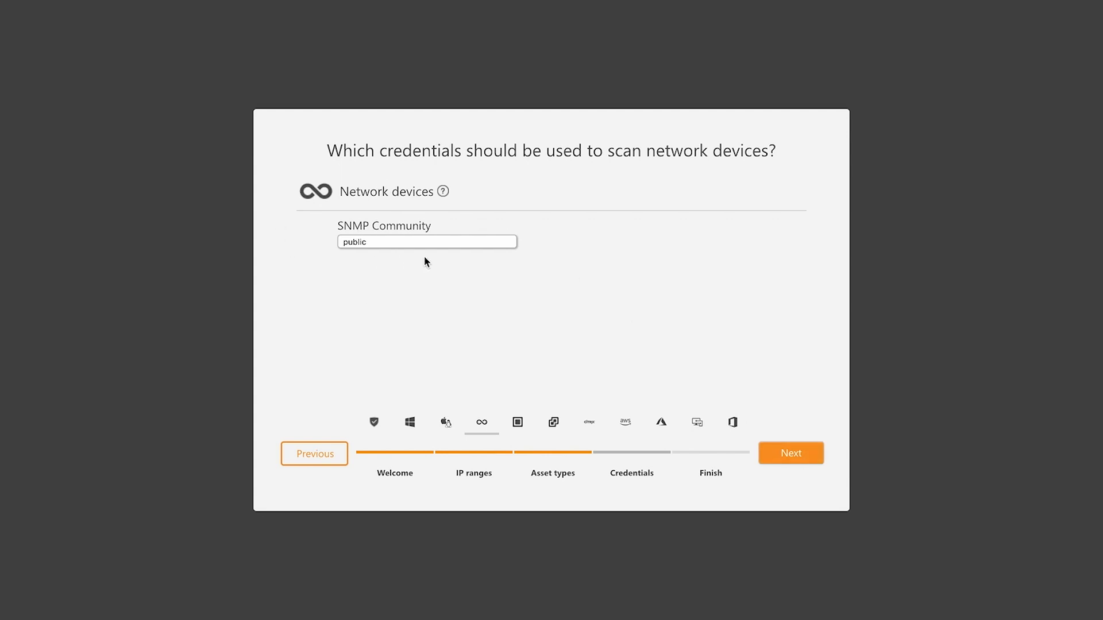
pyautogui.moveTo(372, 256)
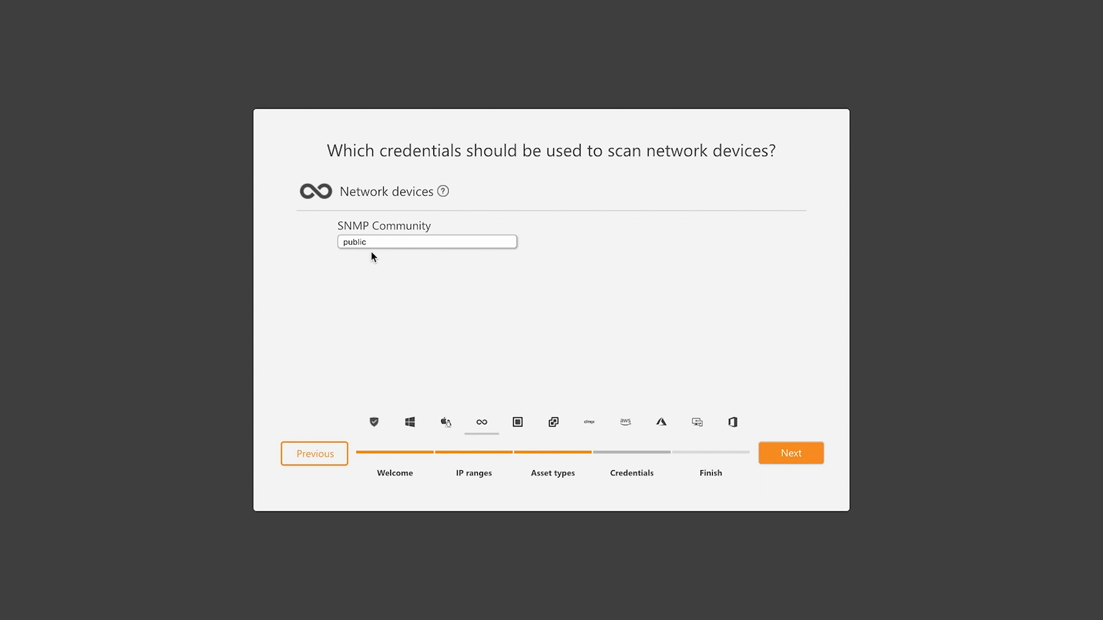
pyautogui.moveTo(345, 264)
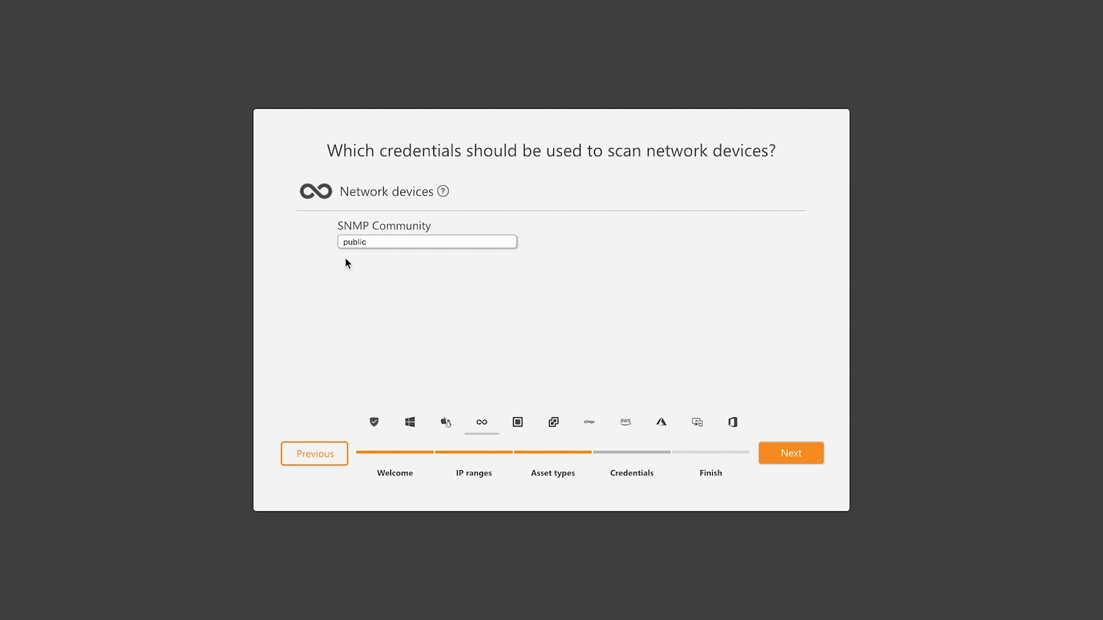
pyautogui.moveTo(347, 270)
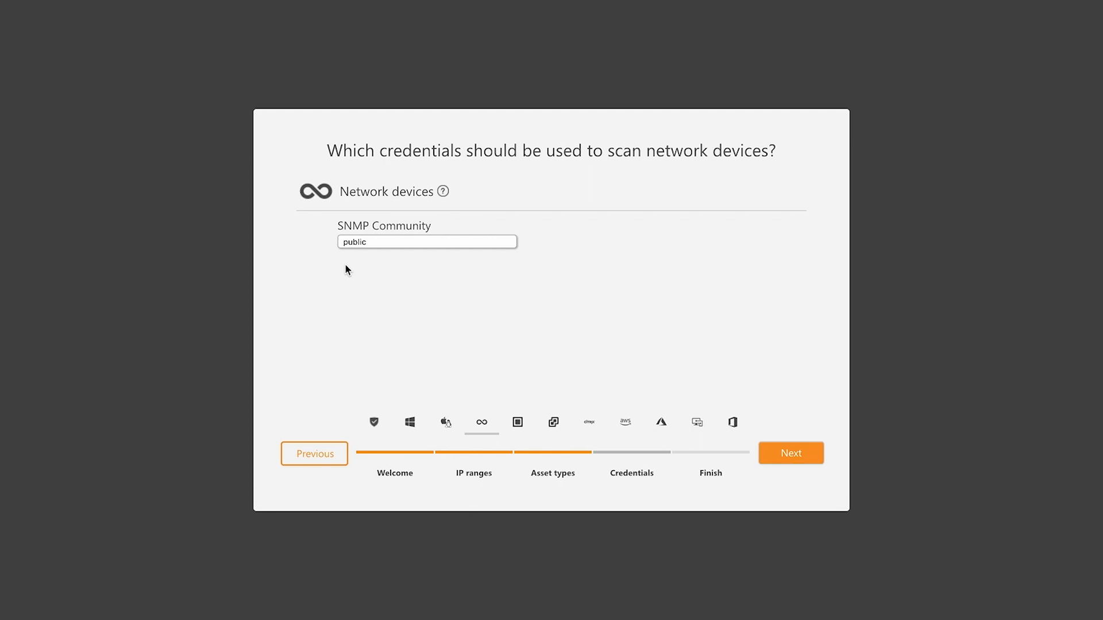
pyautogui.moveTo(286, 273)
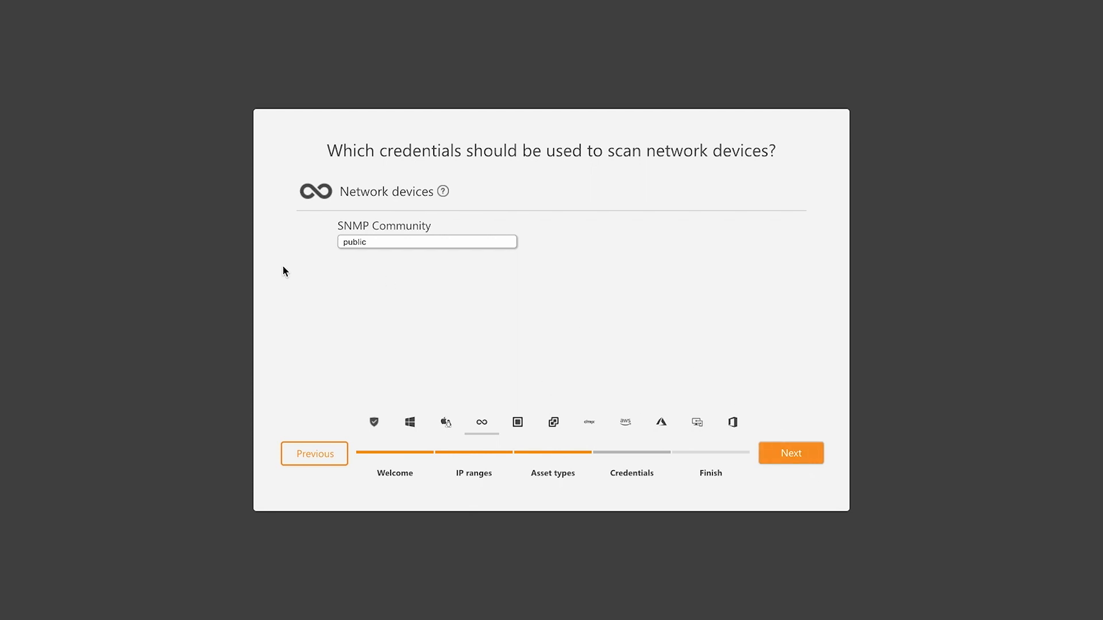
pyautogui.moveTo(793, 470)
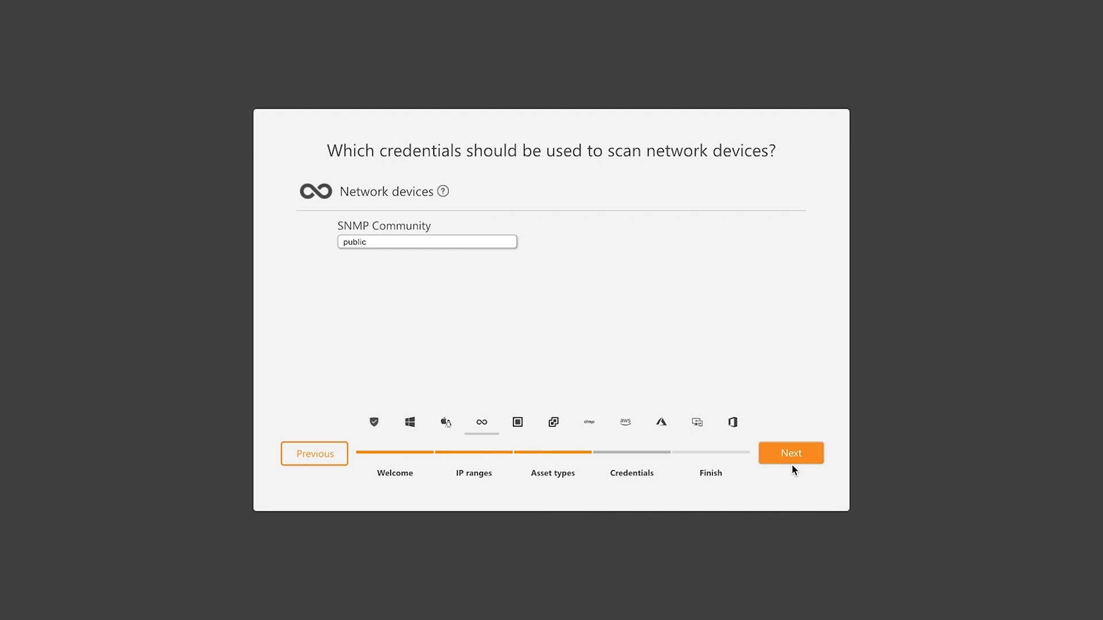
pyautogui.moveTo(792, 466)
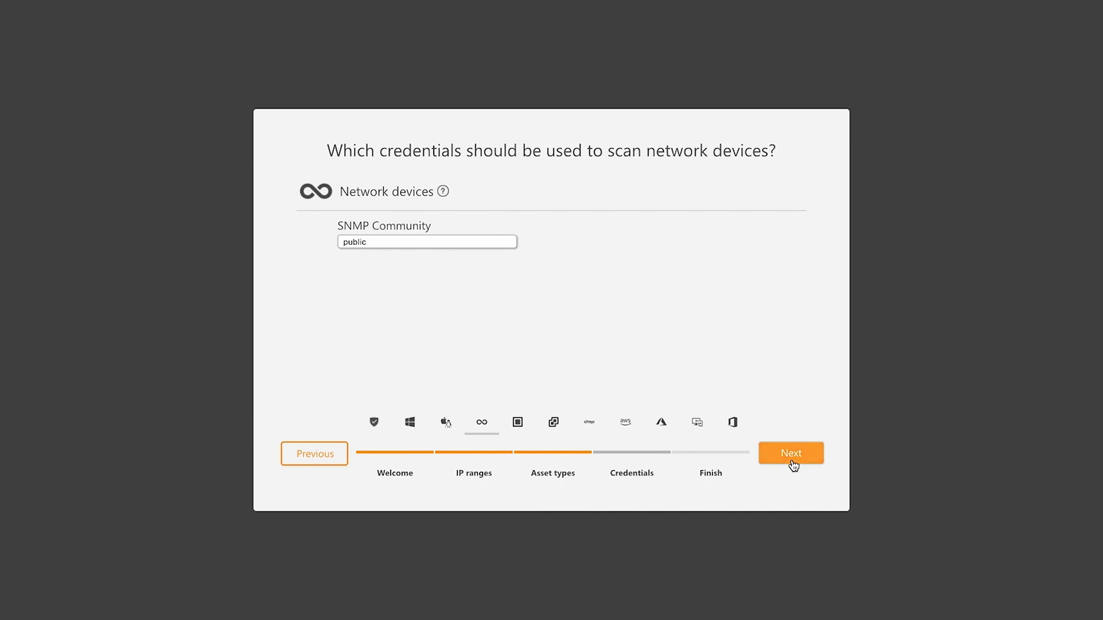
# Keep the public SNMP community, skip XenServer, Intune and Office 365 credentials, and start scanning
pyautogui.click(790, 453)
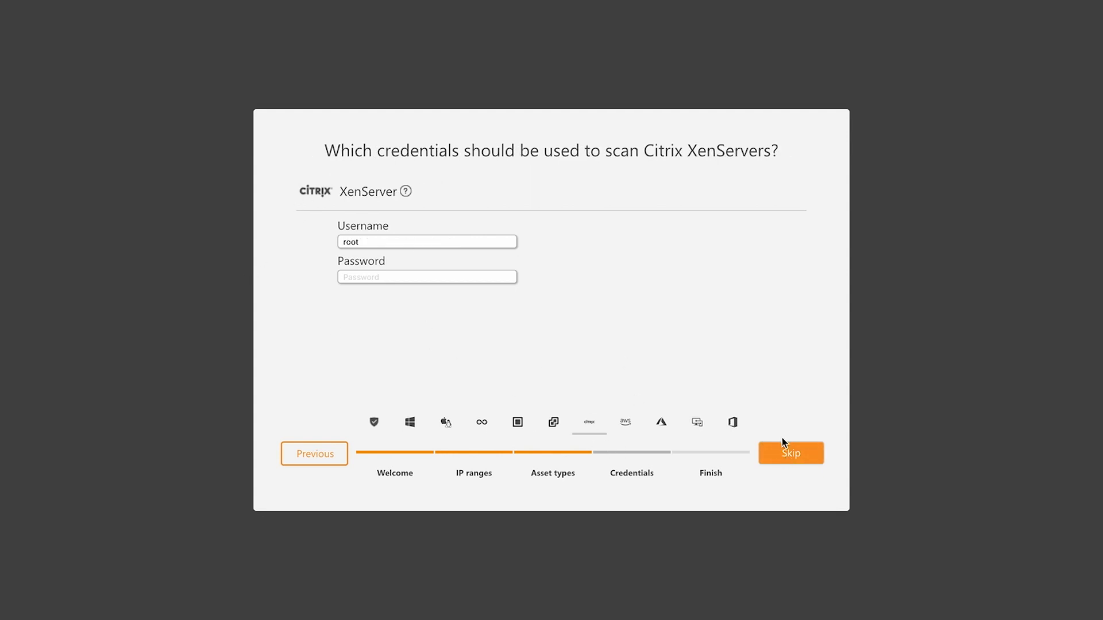
pyautogui.click(790, 452)
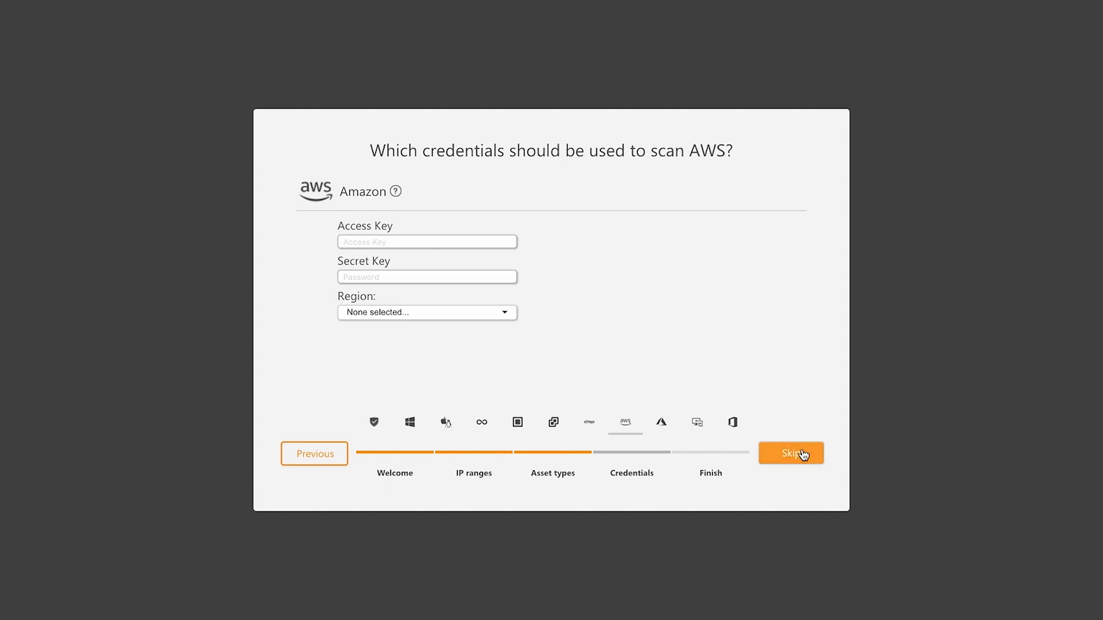
pyautogui.moveTo(714, 384)
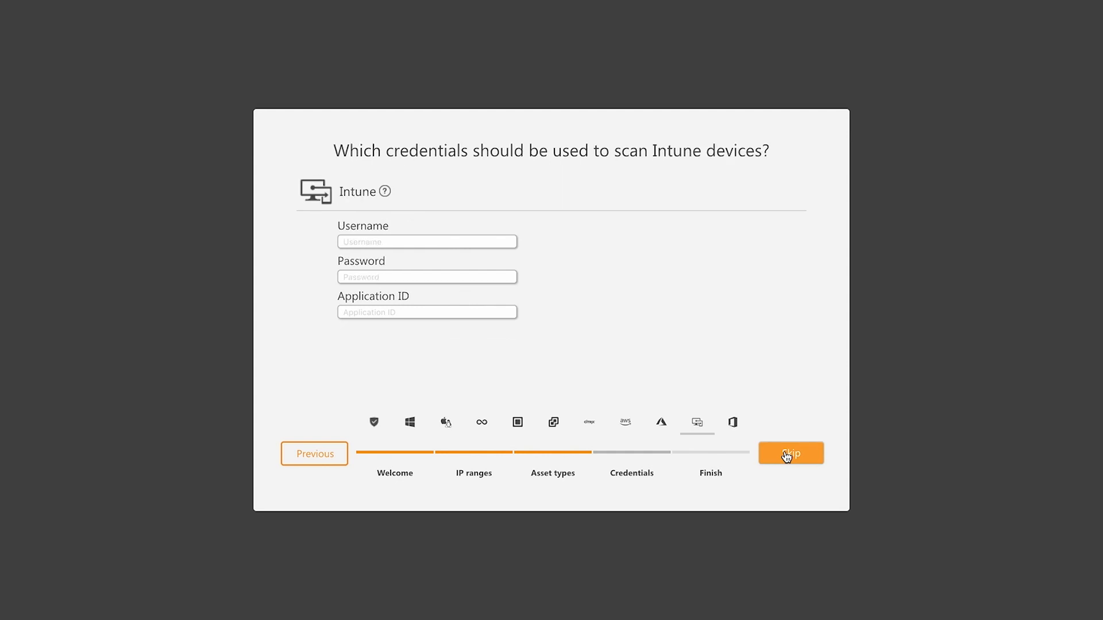
pyautogui.click(789, 452)
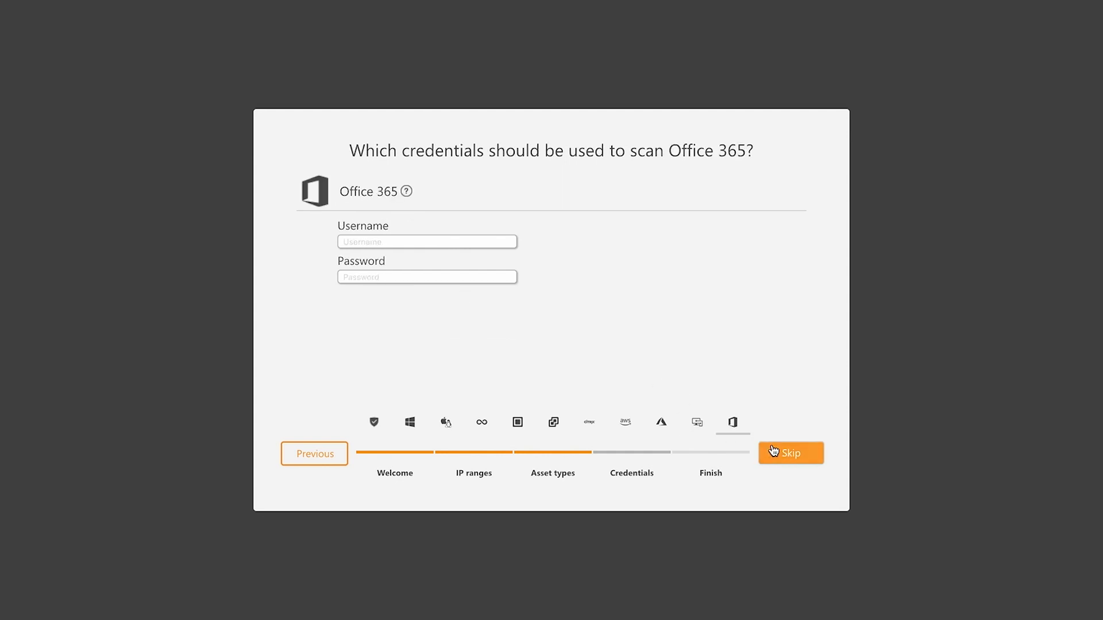
pyautogui.click(791, 452)
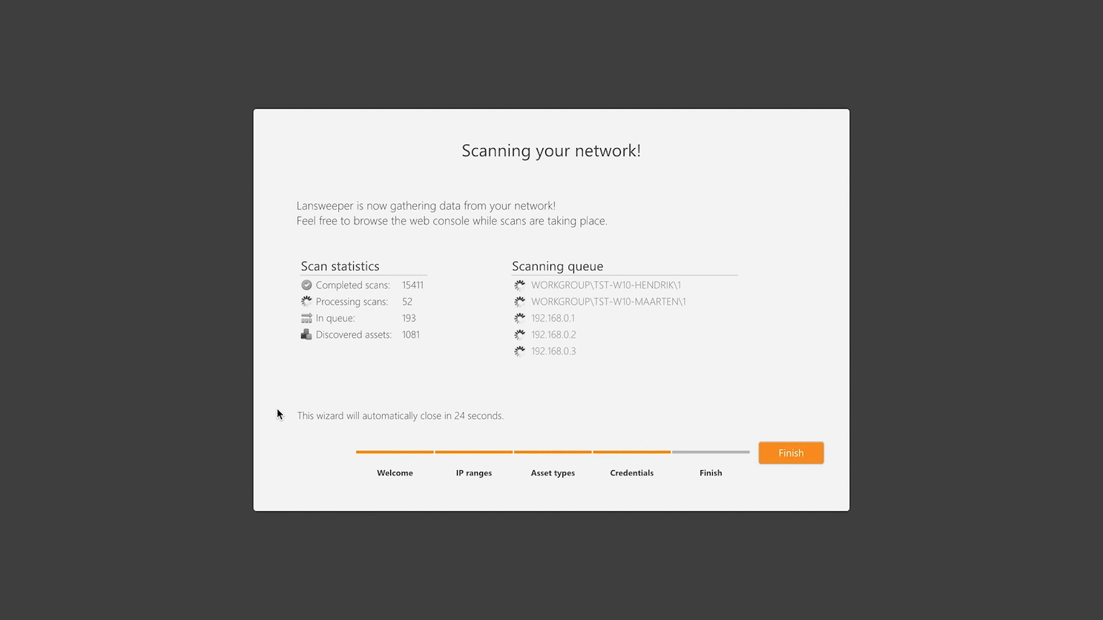
pyautogui.moveTo(345, 392)
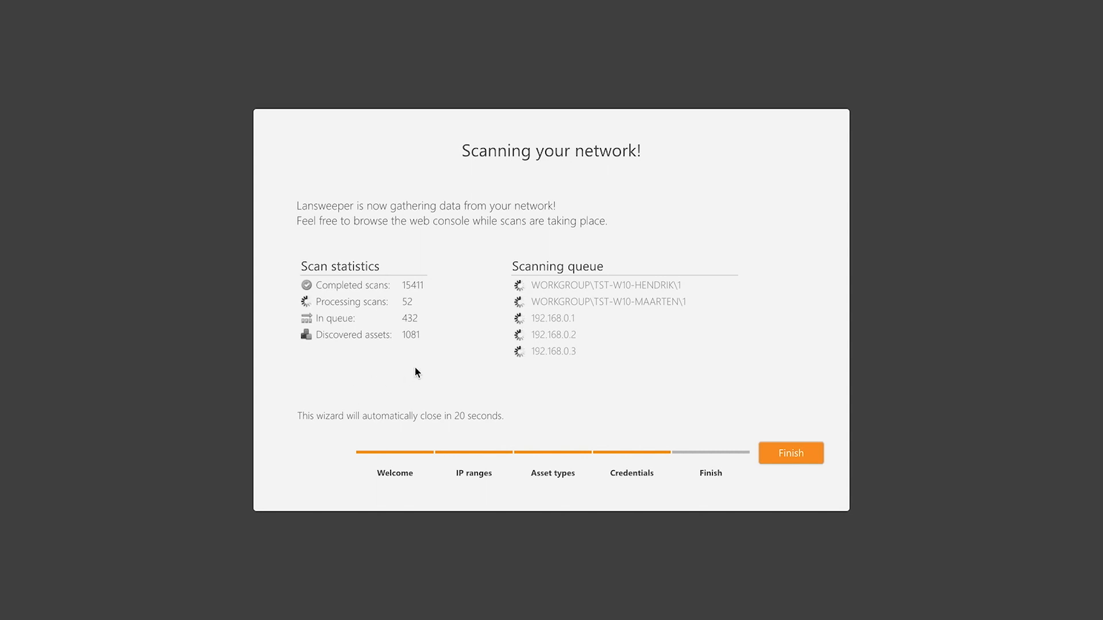
pyautogui.moveTo(276, 332)
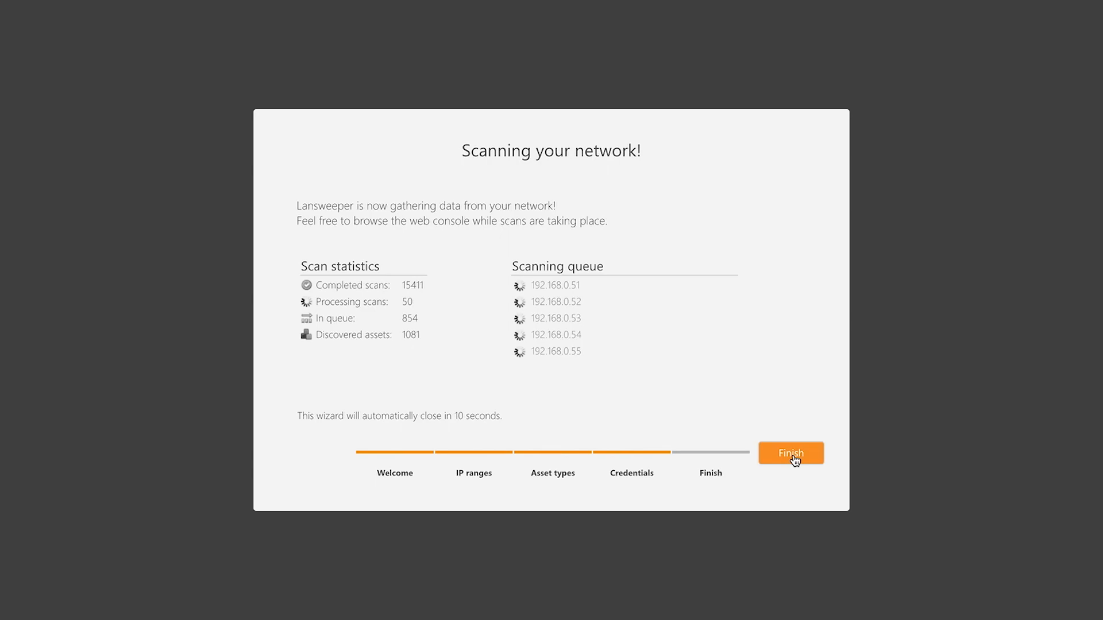
# Finish the Scanning your network page to reach the web console dashboard
pyautogui.click(791, 452)
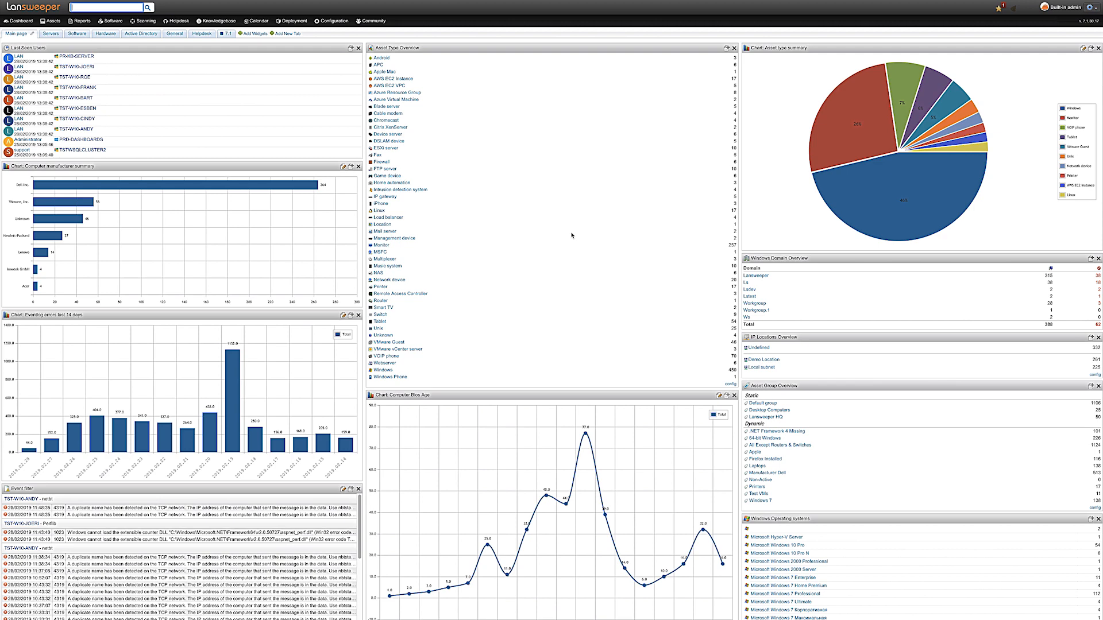
pyautogui.moveTo(402, 191)
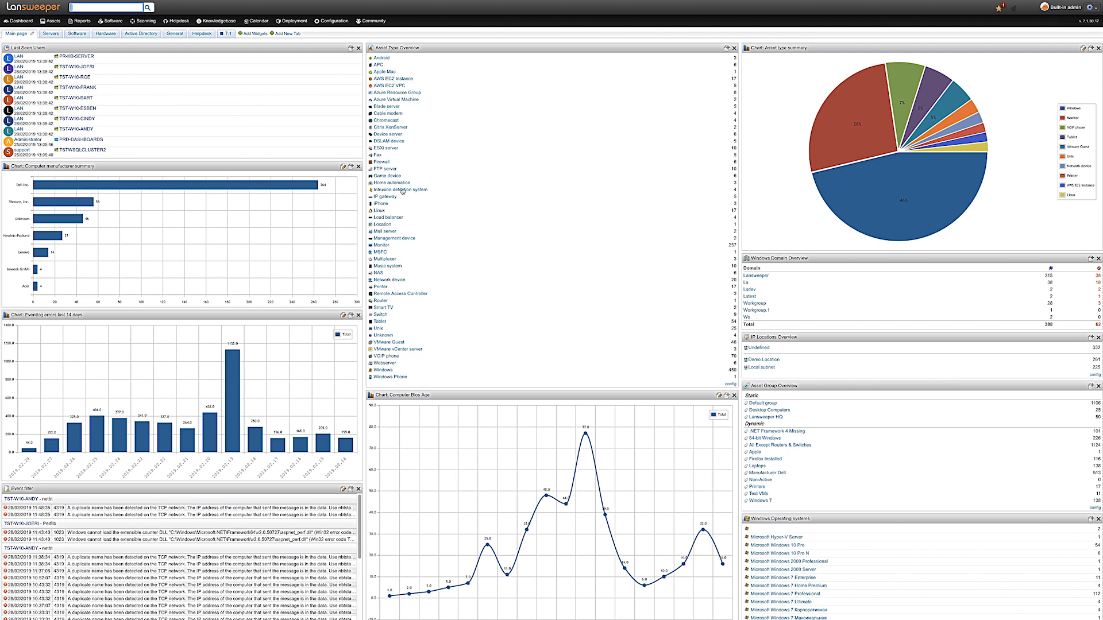
# Open the Assets menu listing asset types, groups and locations
pyautogui.click(50, 21)
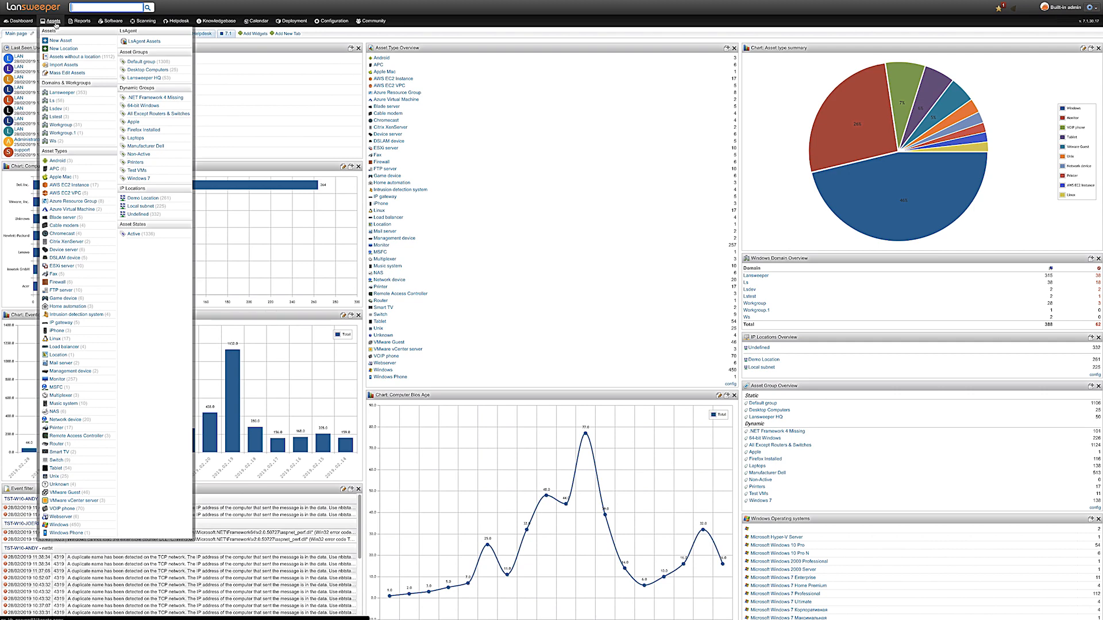
pyautogui.moveTo(79, 449)
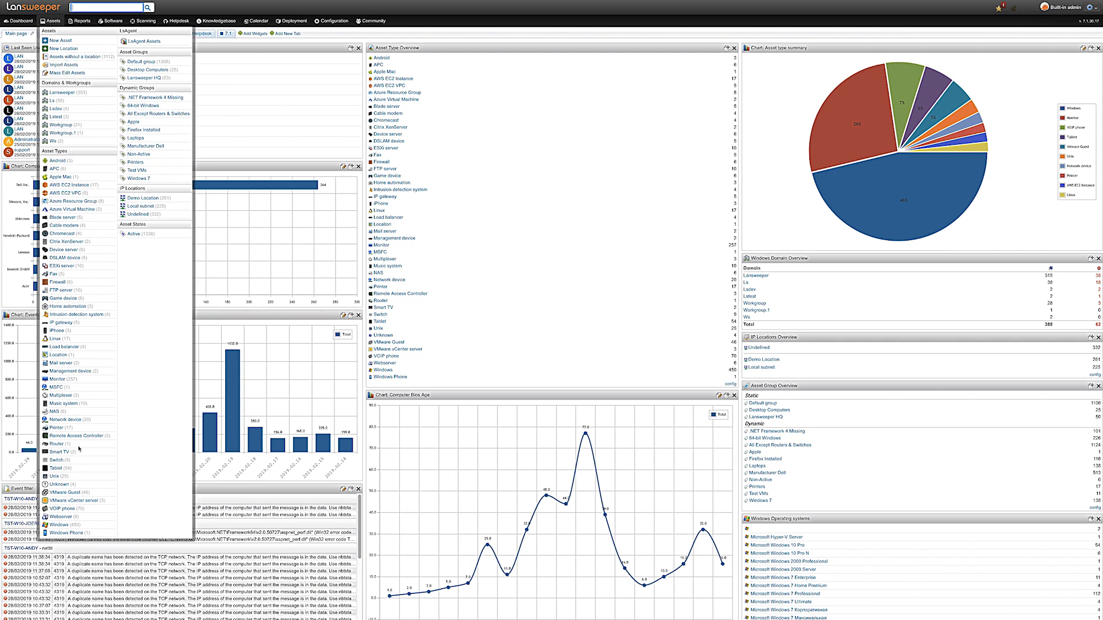